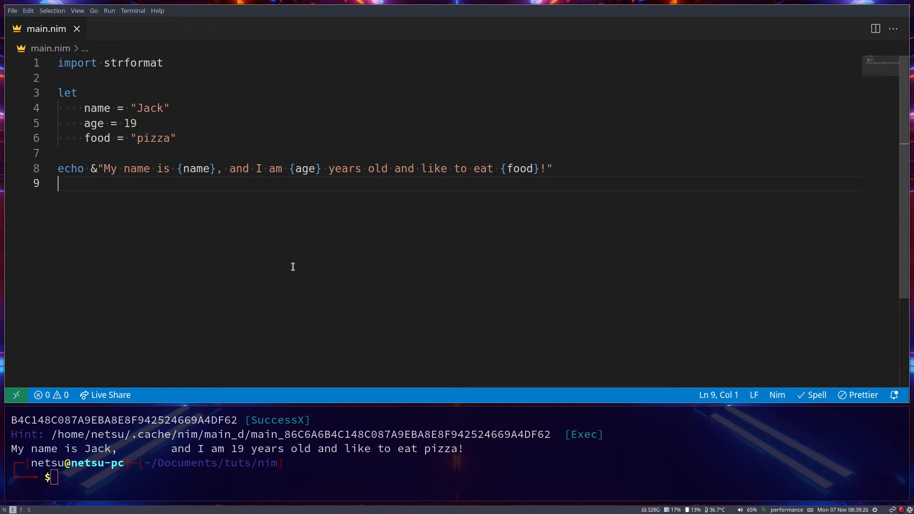
Step: Select all the string-formatting code in main.nim to clear it
key("ctrl+a")
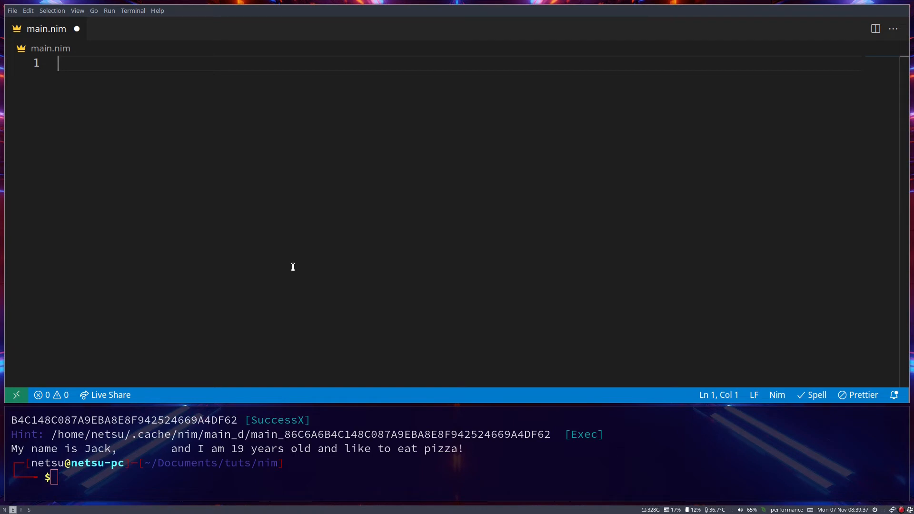
Step: Declare var ln = 2_000_000_000 using underscore digit separators
type("vi")
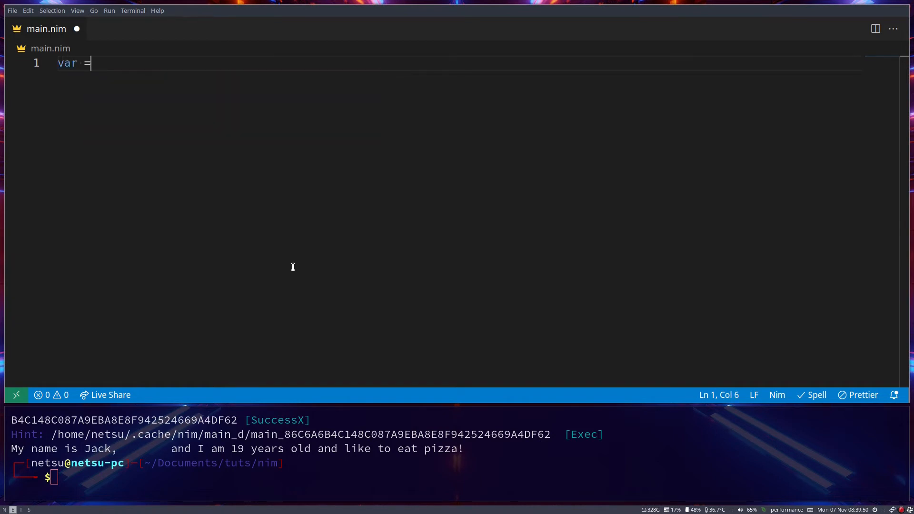
type("ln")
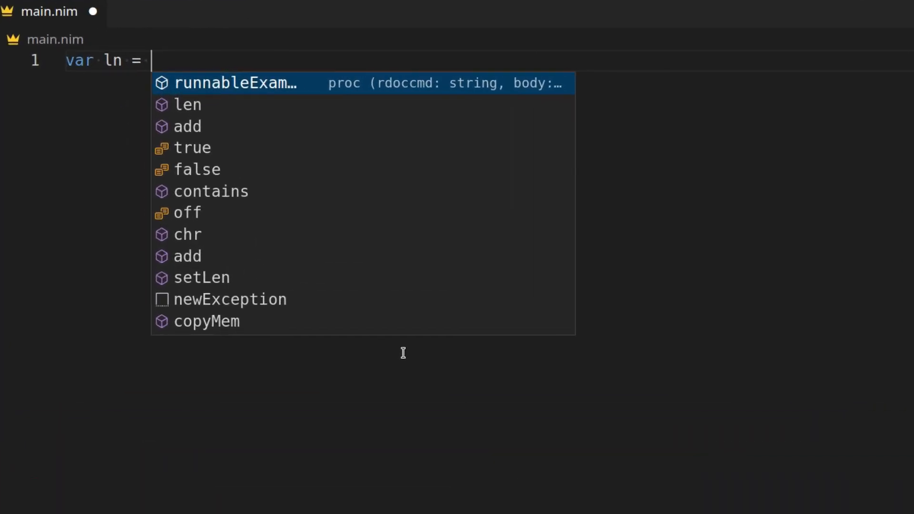
type("2000000000")
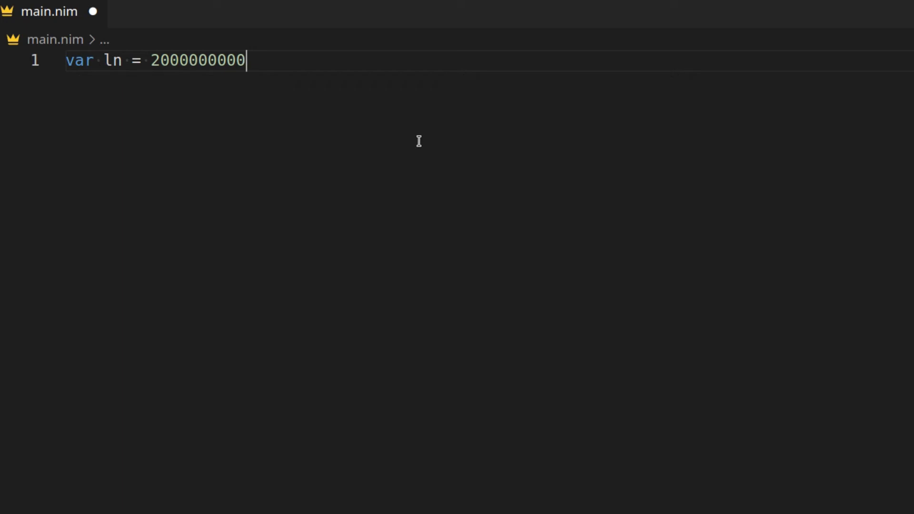
double_click(212, 60)
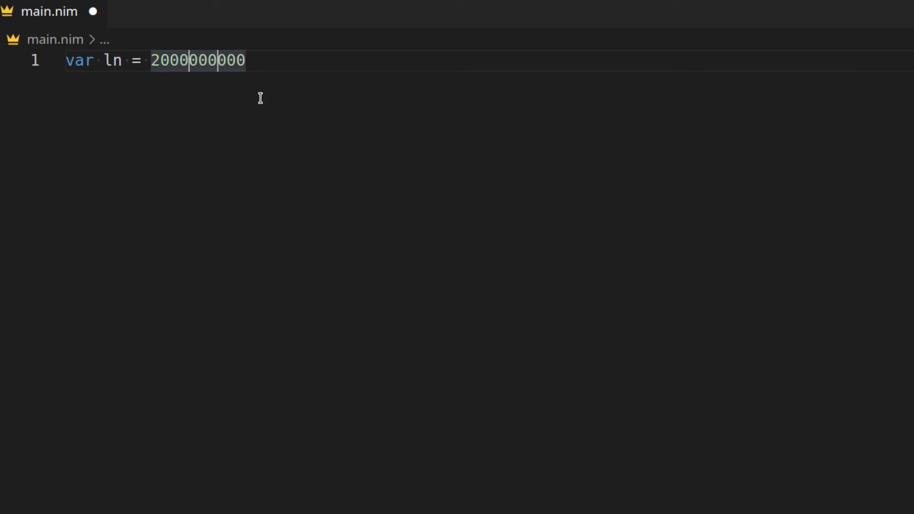
type("_")
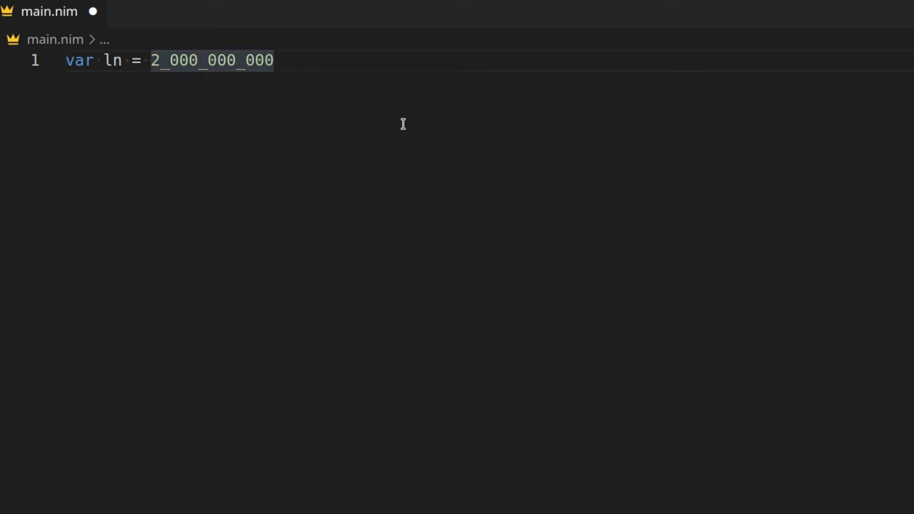
key("enter")
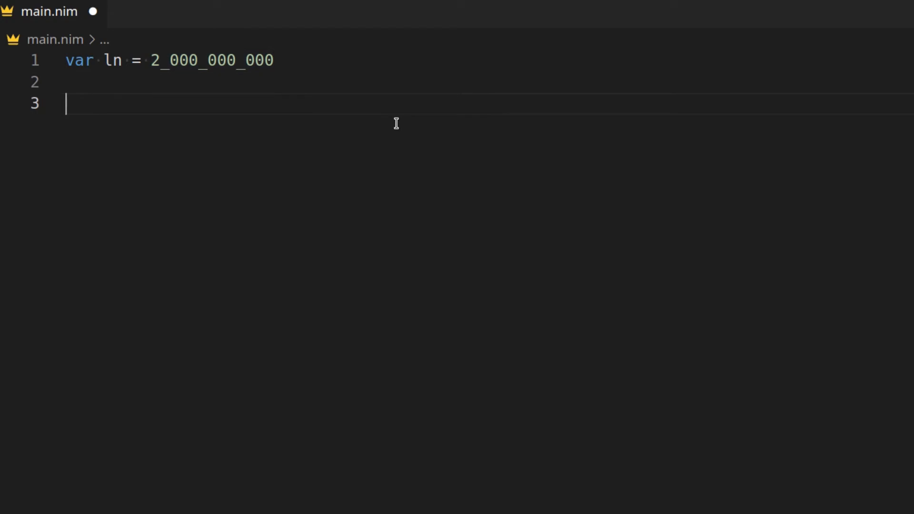
type("echo ln")
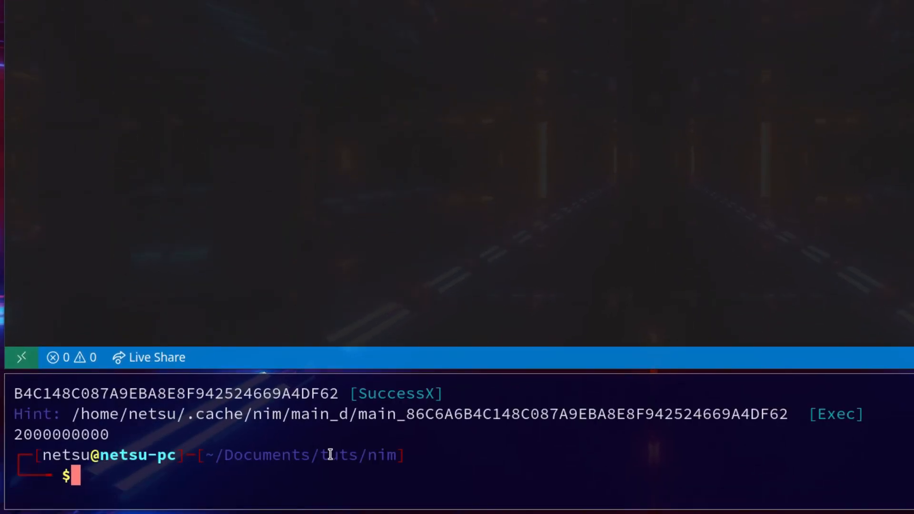
Step: Select the whole two-line ln program ready to replace it
double_click(61, 434)
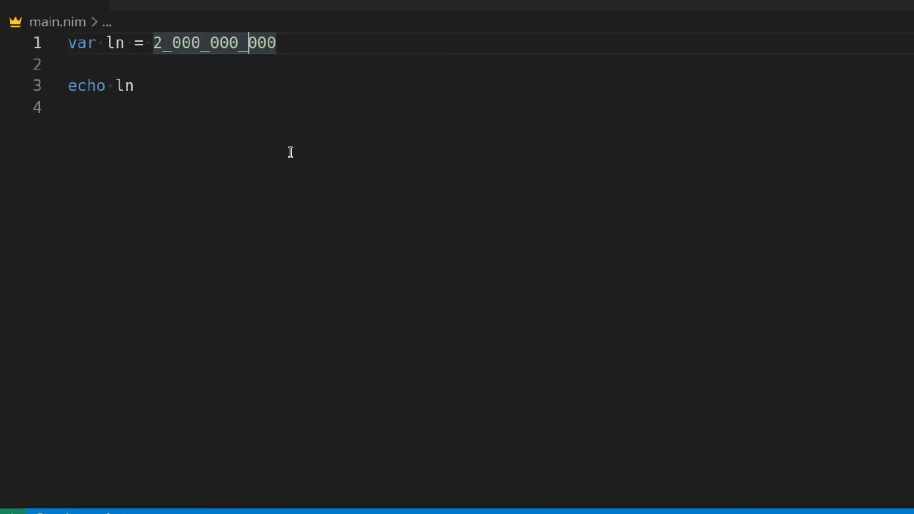
mouse_move(245, 47)
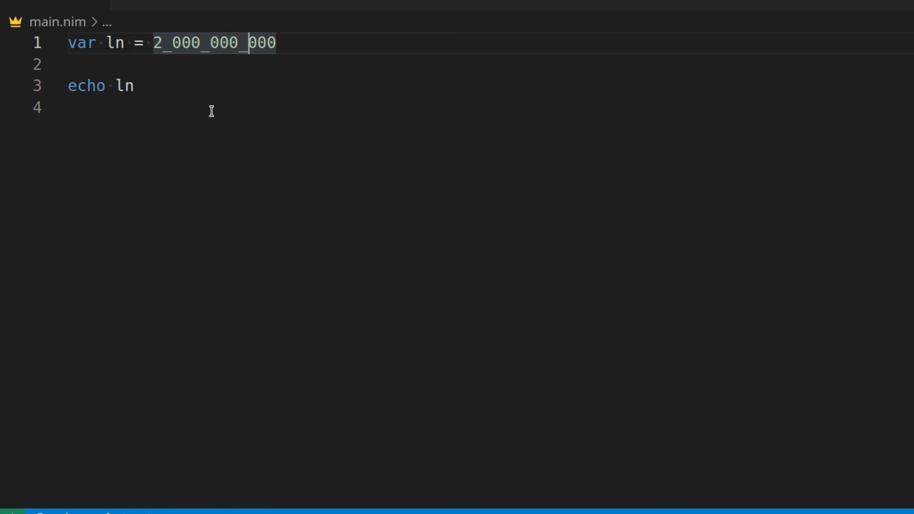
key("ctrl+a")
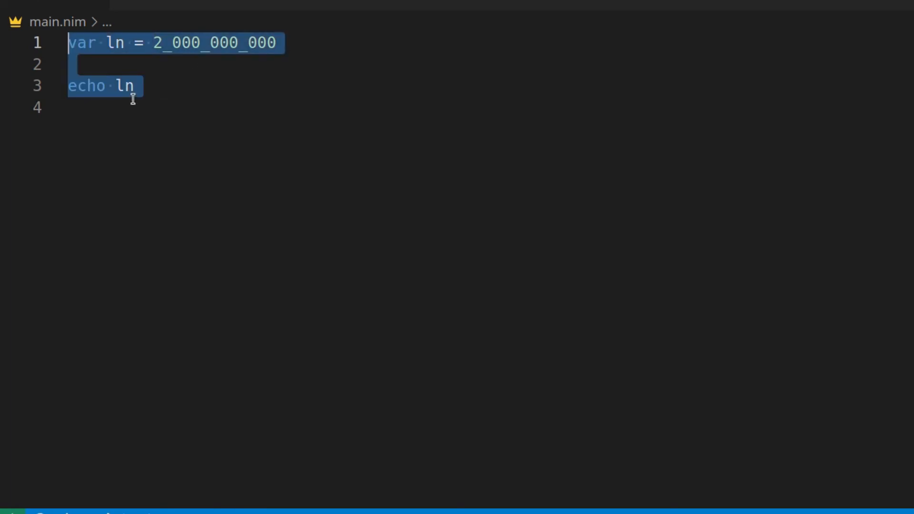
Step: Replace the code with echo 1 + 7 duplicated into several lines
key("Delete")
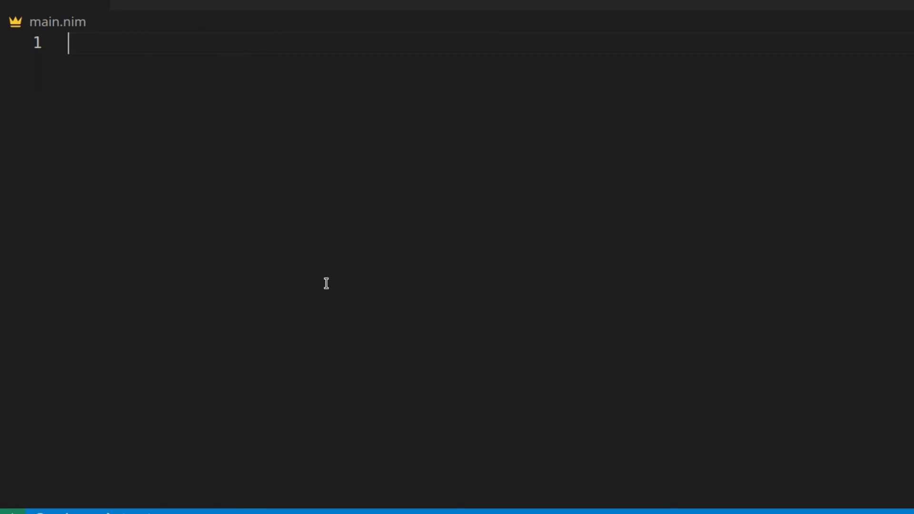
type("echo")
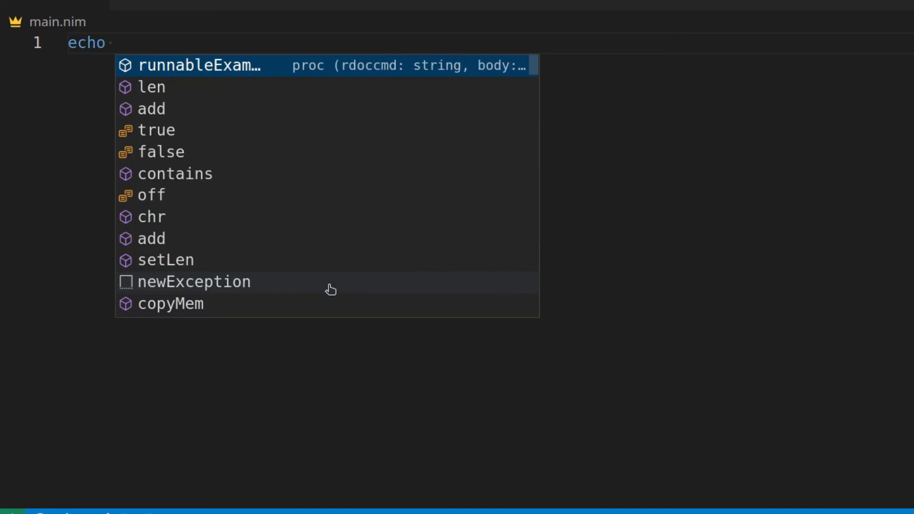
key("Escape")
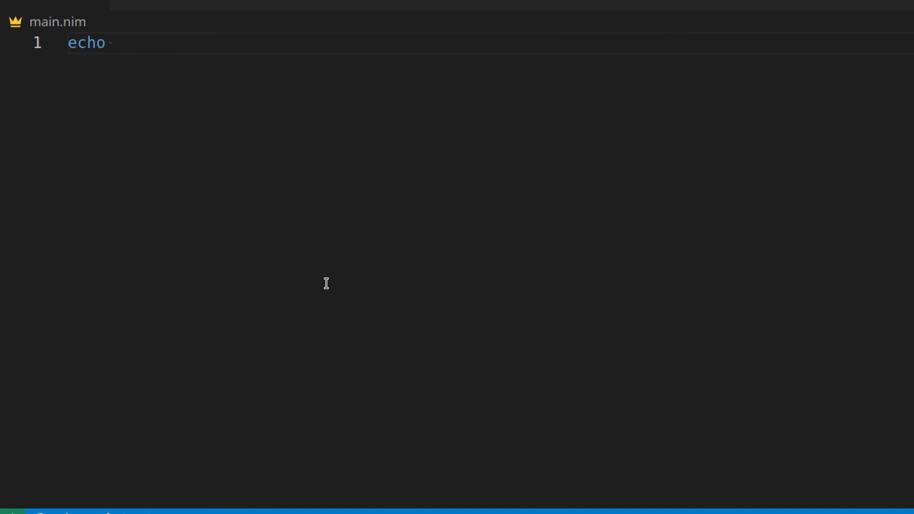
type("1 + 7")
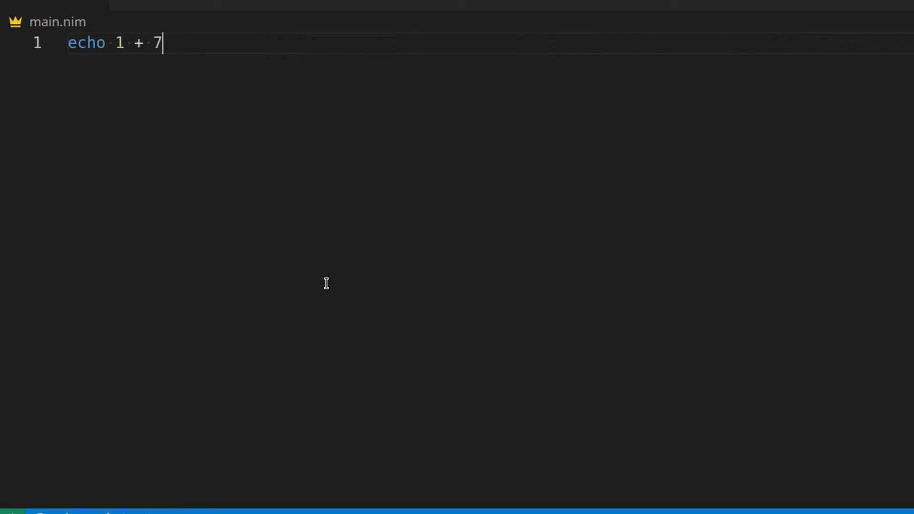
key("enter")
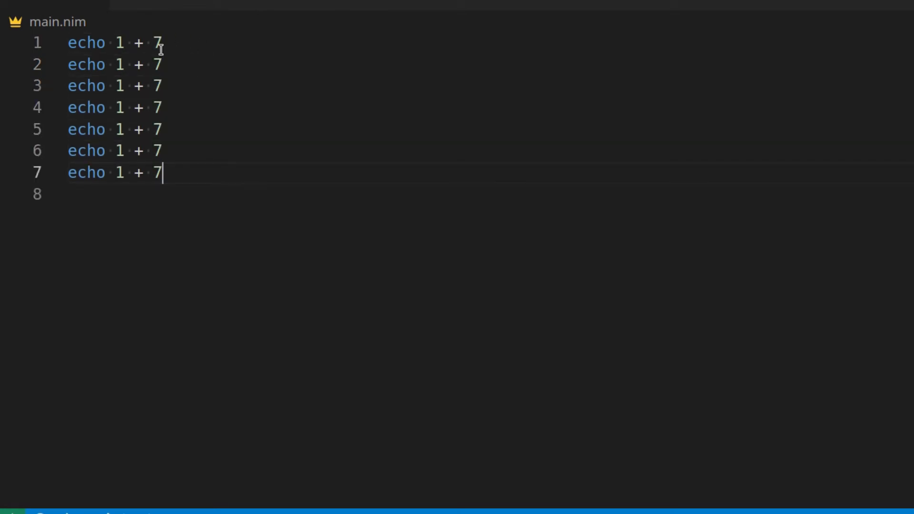
mouse_move(219, 70)
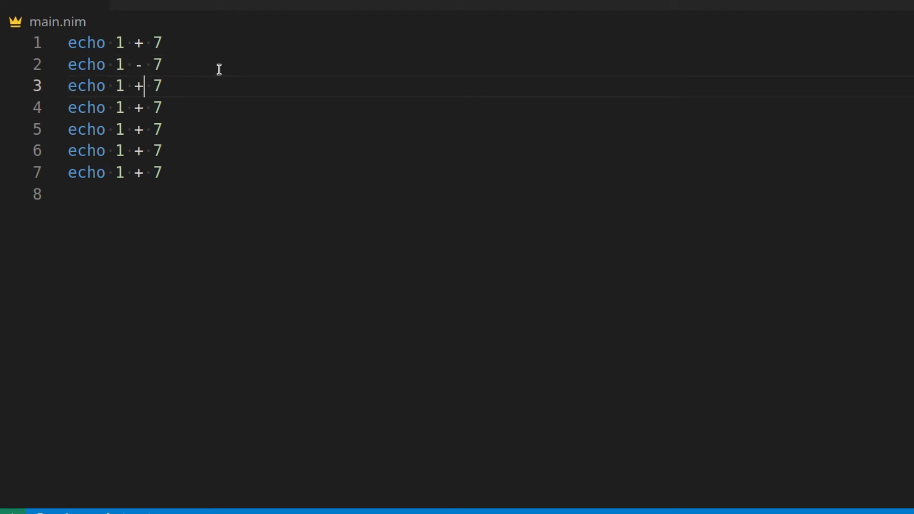
Step: Edit the copies into echo 1 - 7, echo 2 * 7 and echo 14 / 7
type("*")
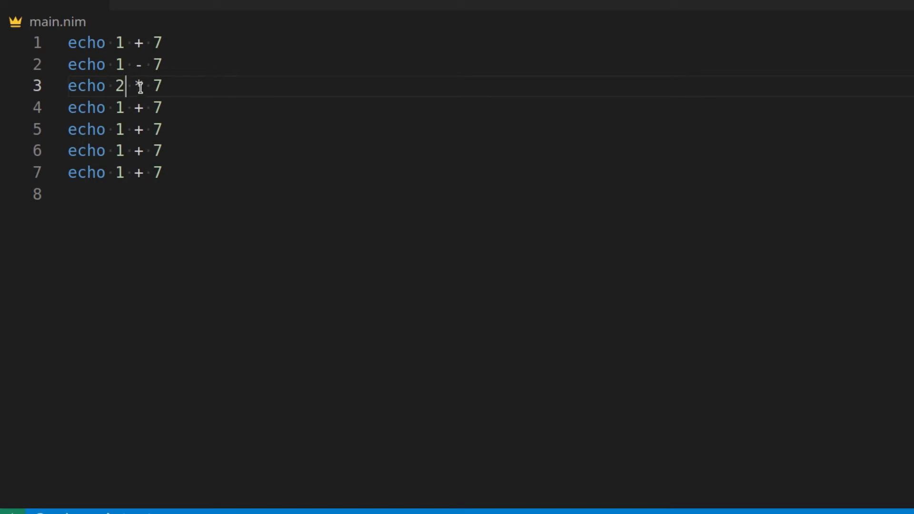
double_click(138, 85)
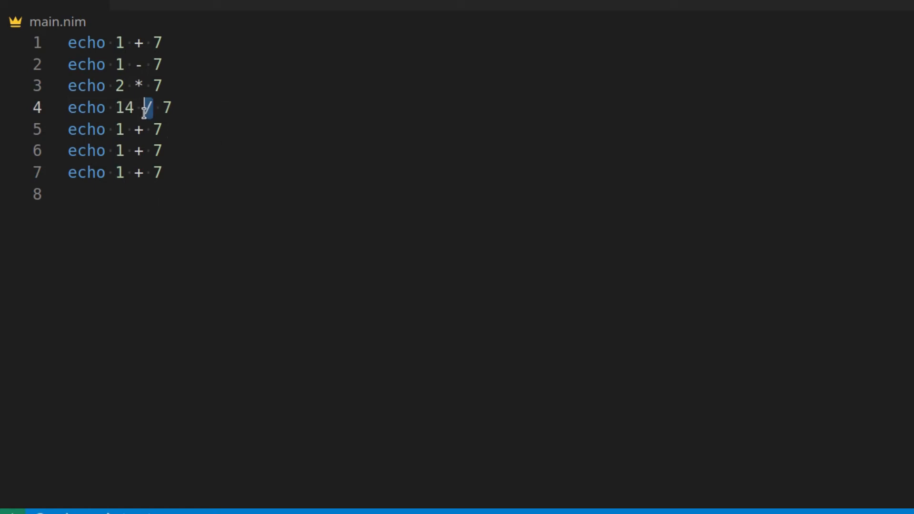
type("/")
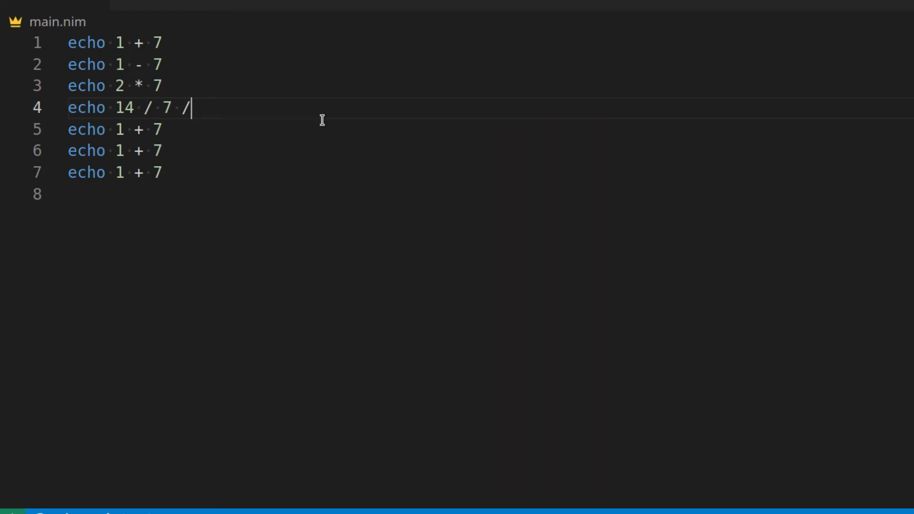
key("Backspace")
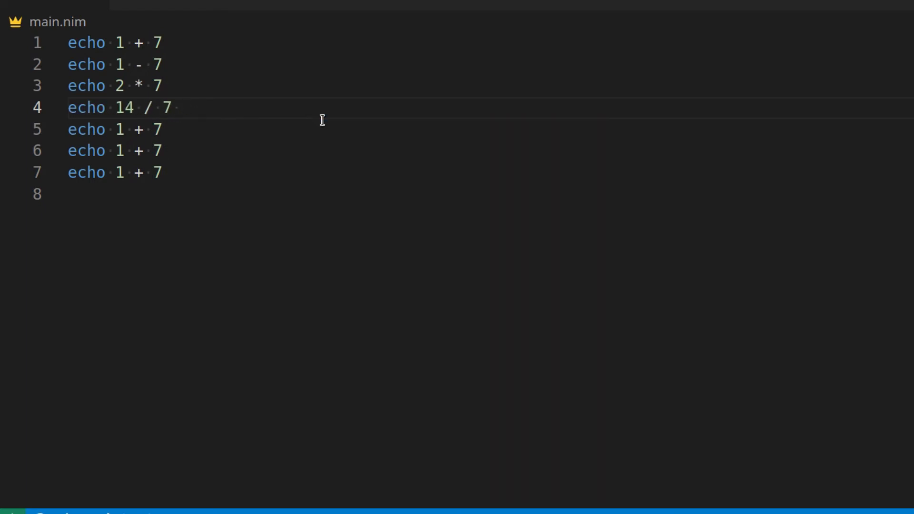
Step: Add echo lines for integer div and 25 mod 4
type("# \\")
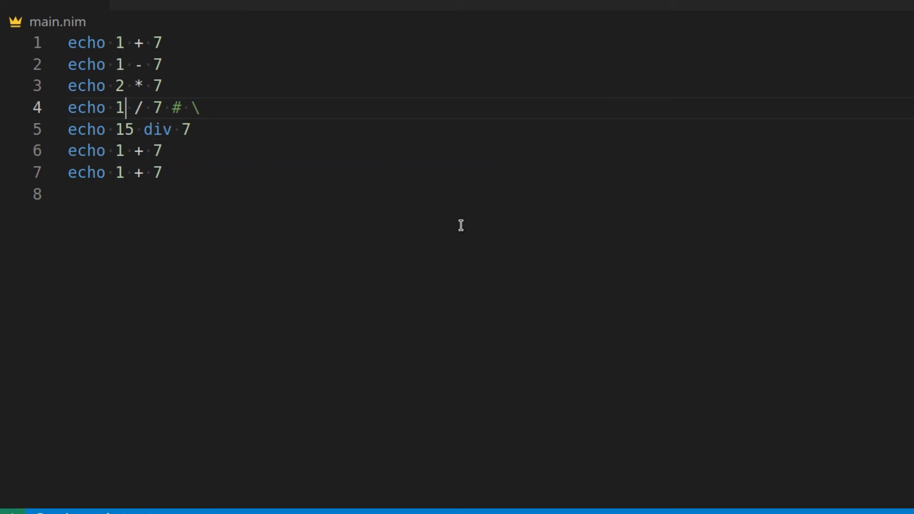
type("5")
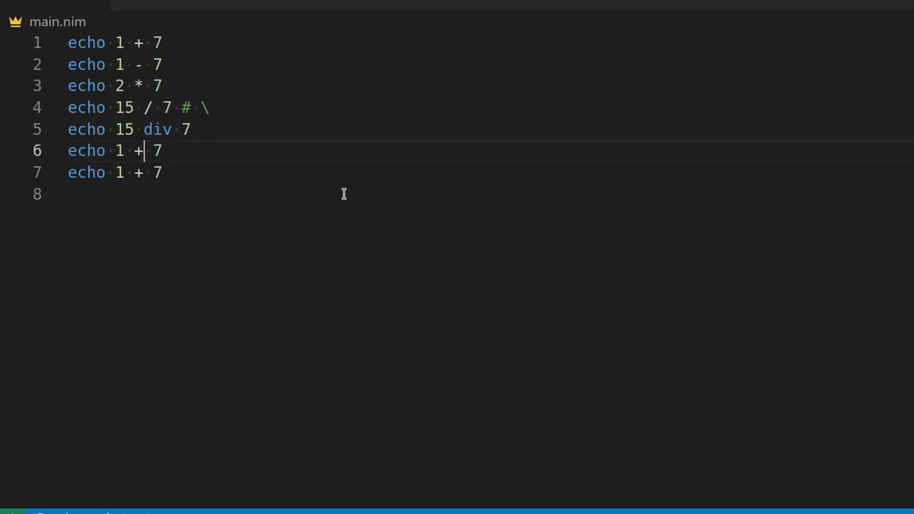
type("mod")
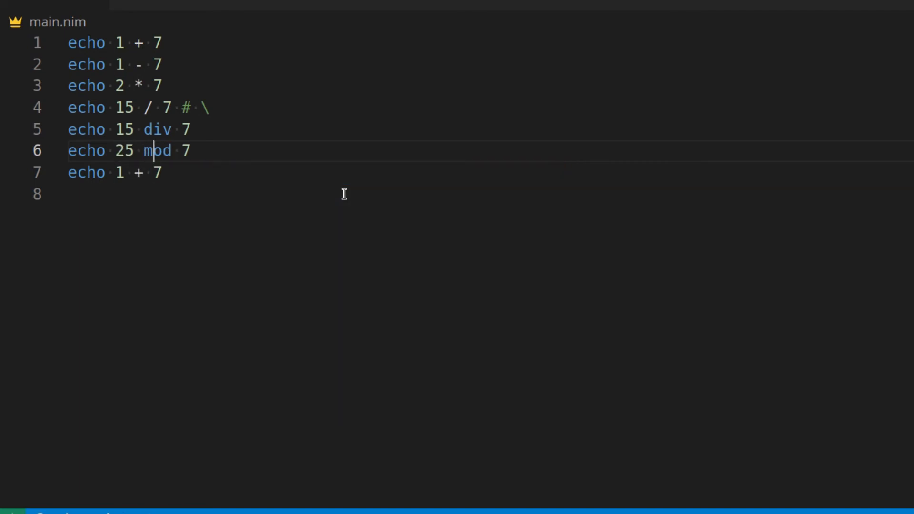
type("4")
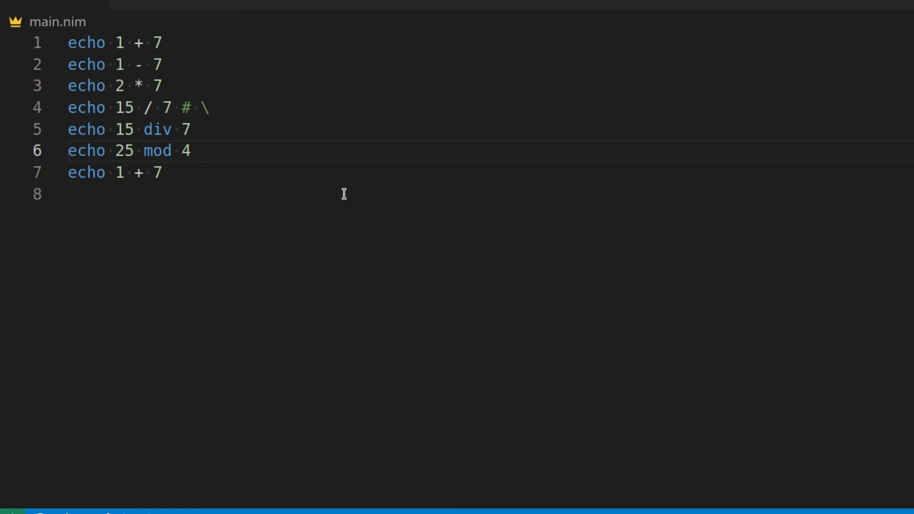
Step: Replace the last line with echo 5 * 2 + 9 to show operator precedence
key("Backspace")
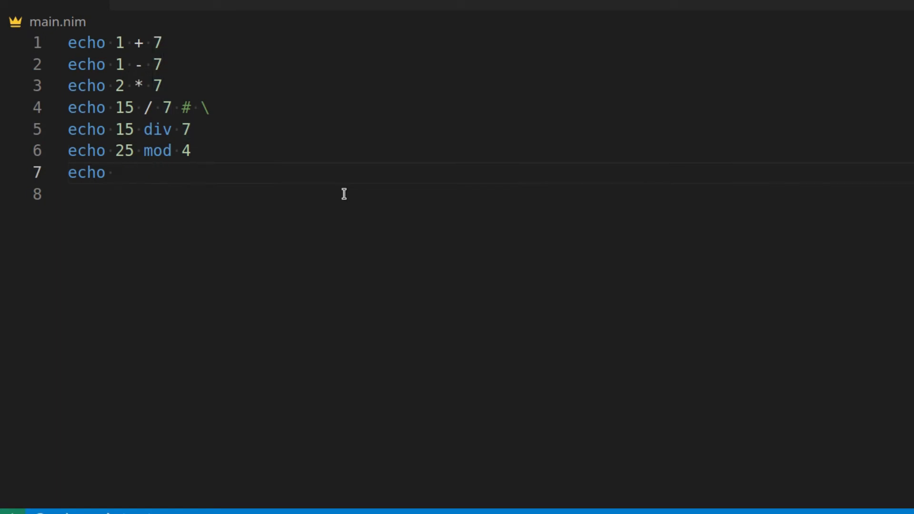
type("5")
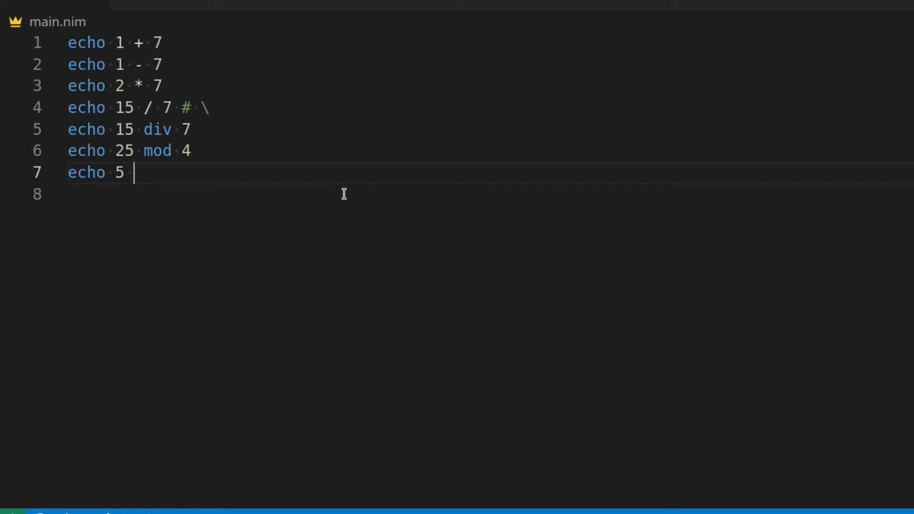
type("*")
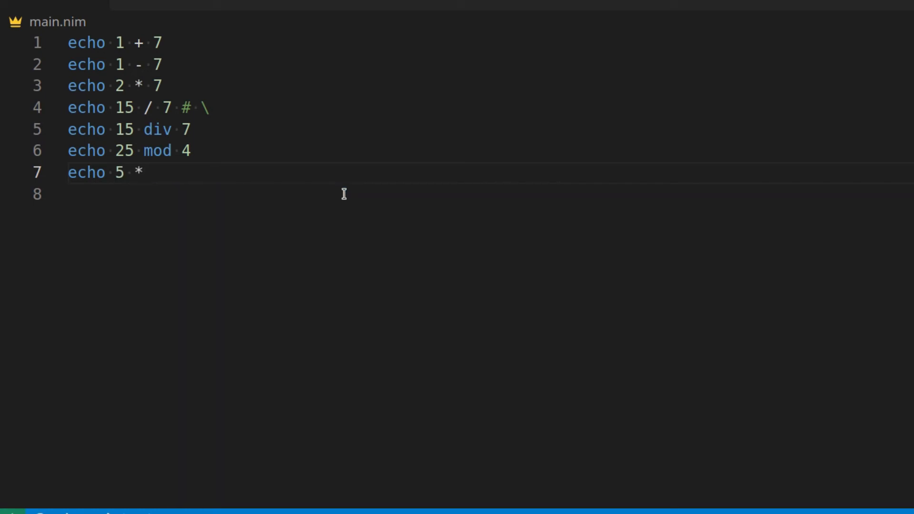
type("2 + 9")
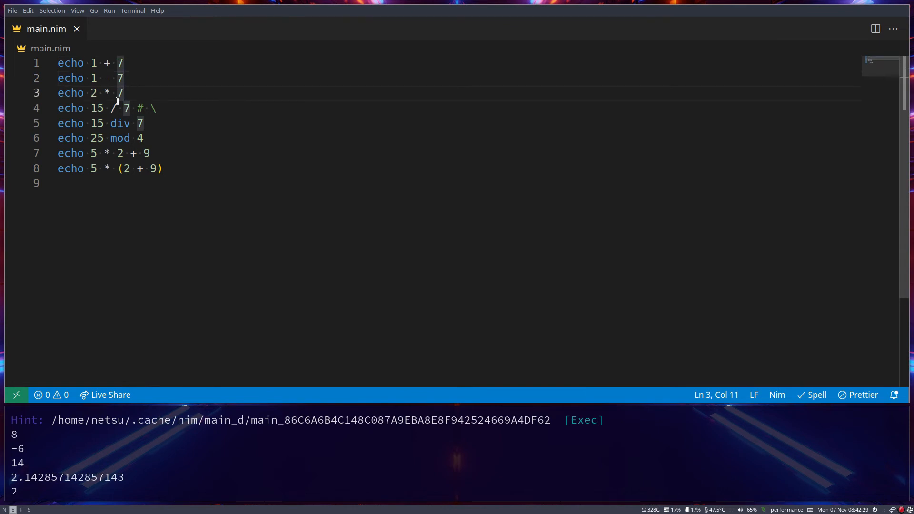
Step: Inspect the * and div operators in the editor after running the arithmetic examples
left_click(136, 107)
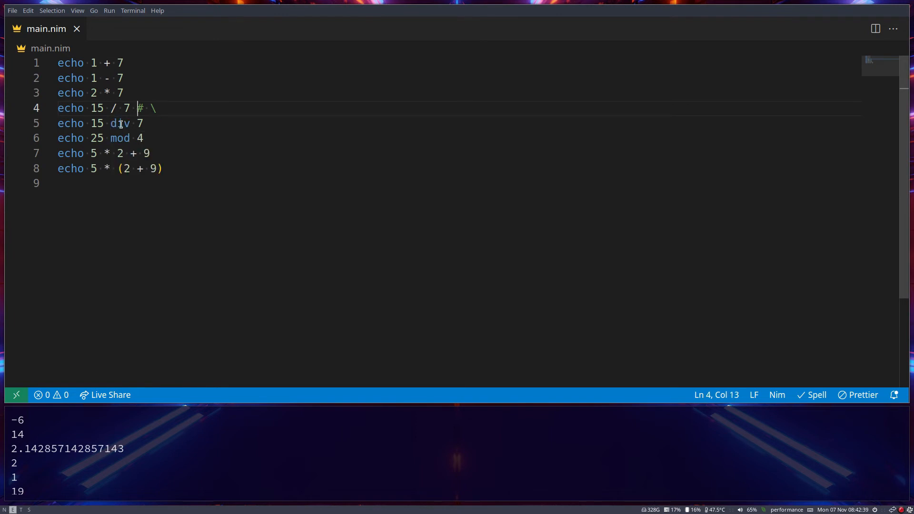
mouse_move(169, 130)
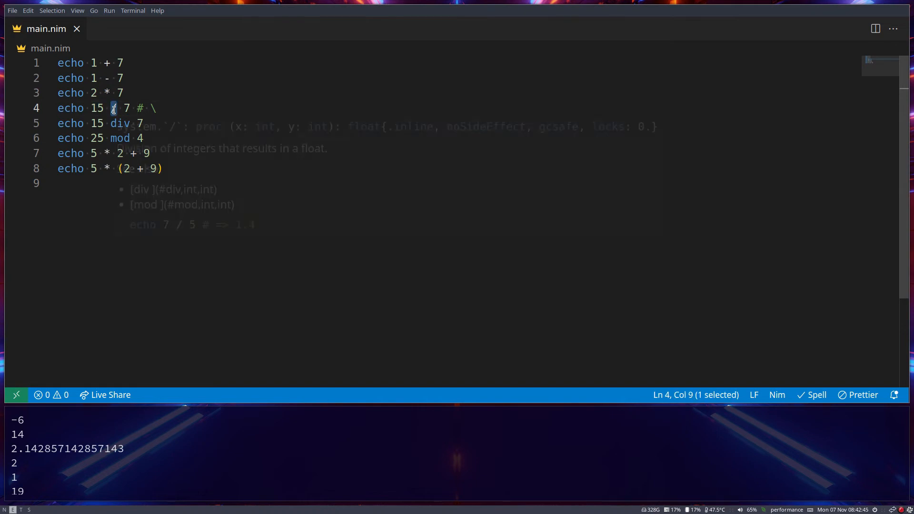
double_click(121, 123)
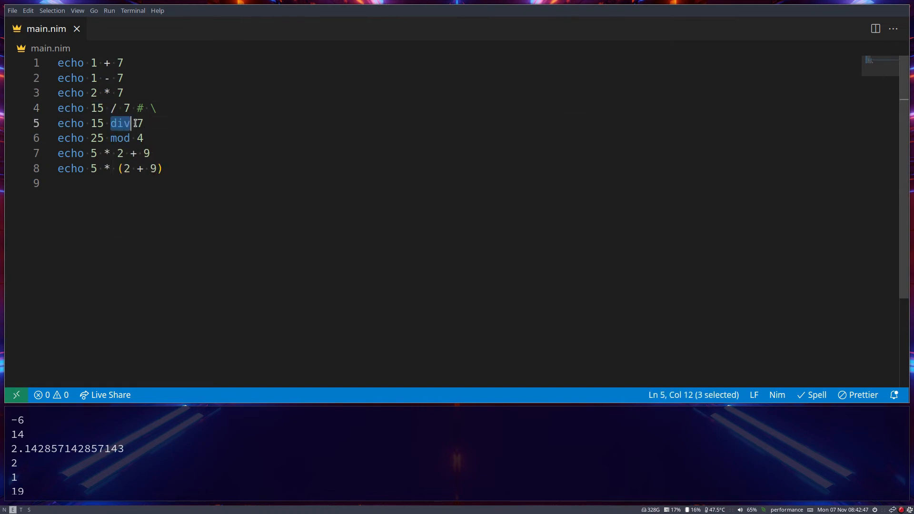
Step: Head main.nim with comments # float -> 1.23 and # int -> 1
left_click(152, 63)
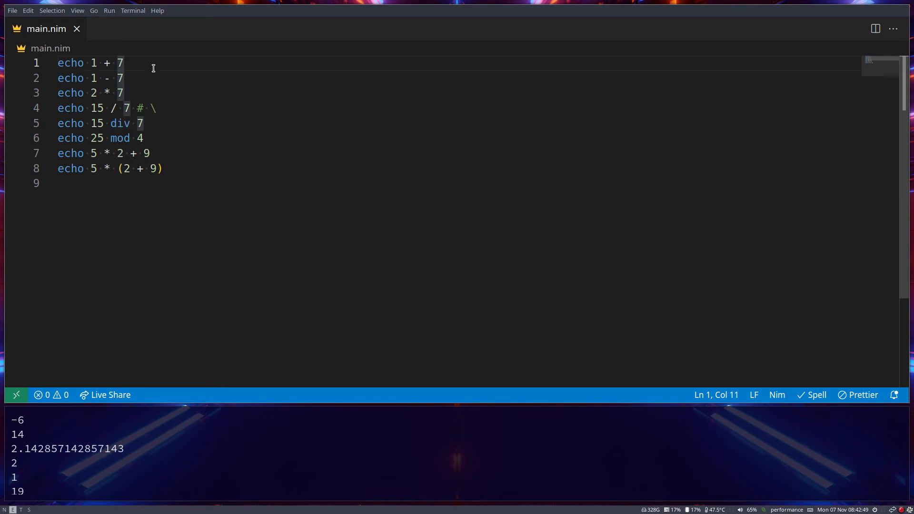
type("#")
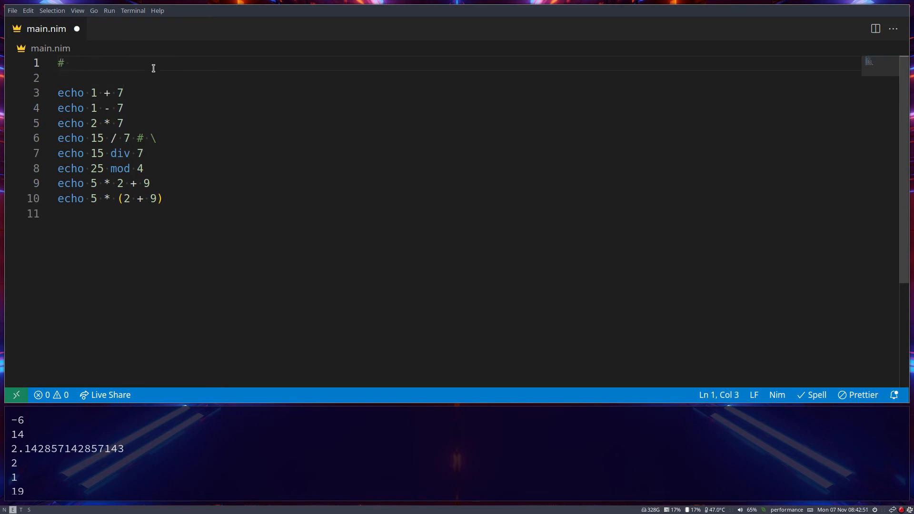
type("float -> 1.23")
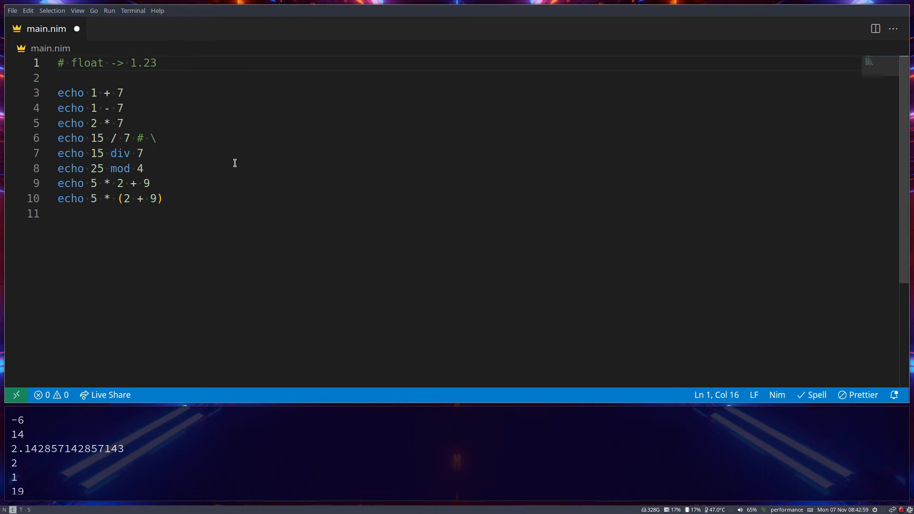
type("# int =")
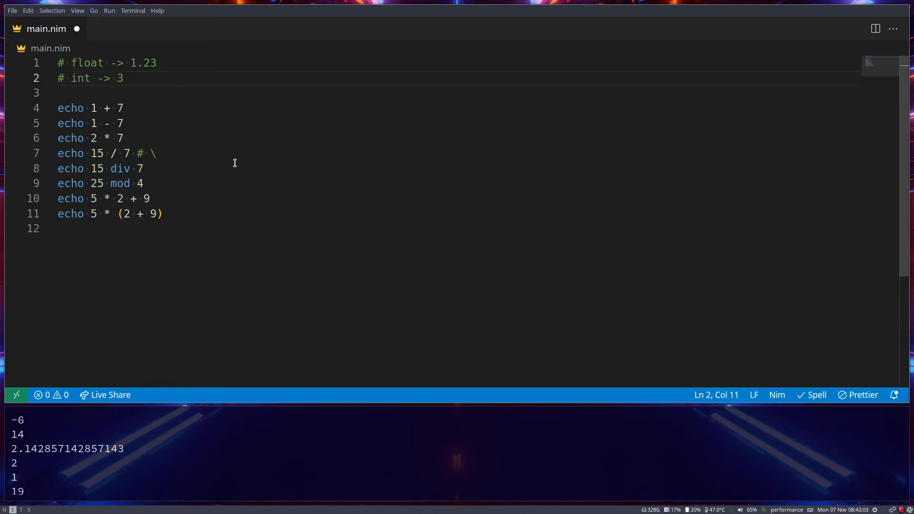
type("1")
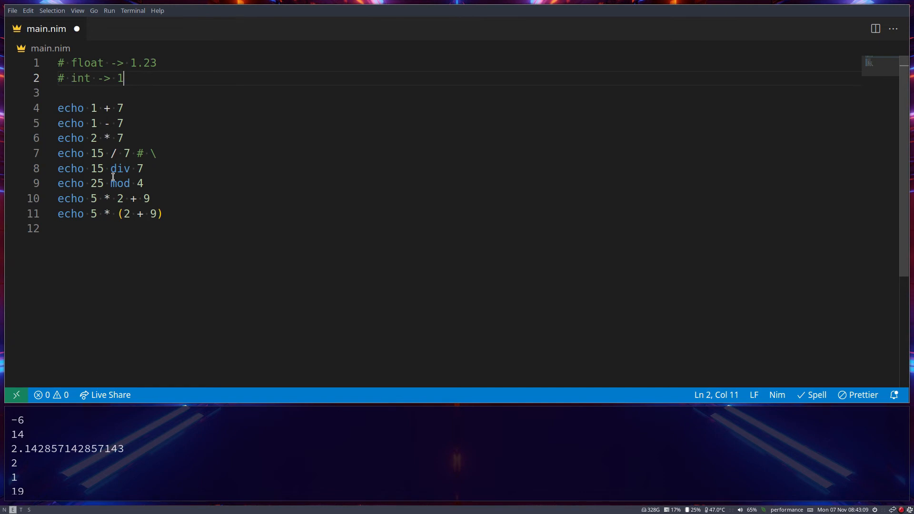
double_click(120, 169)
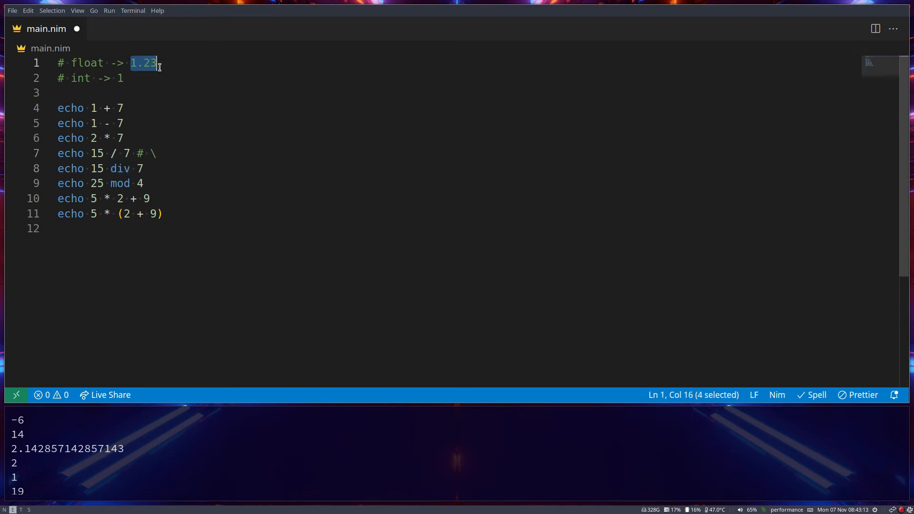
left_click(142, 182)
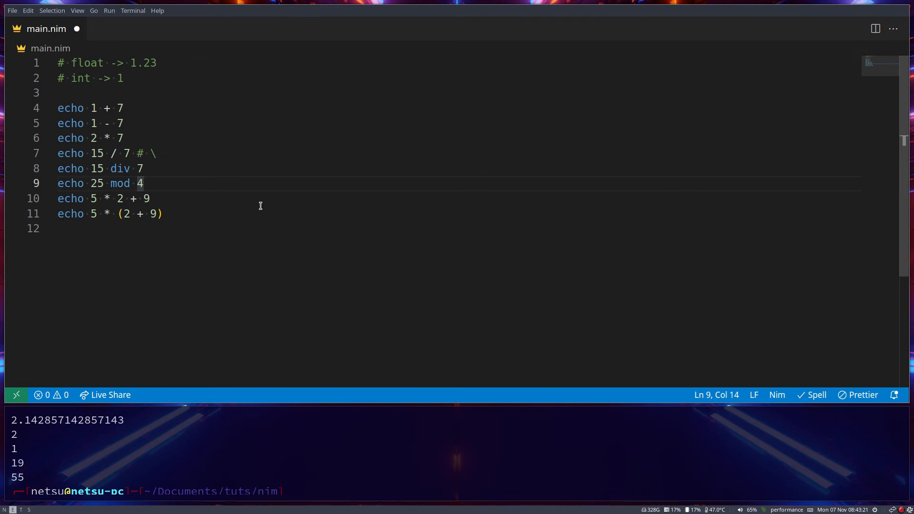
mouse_move(150, 198)
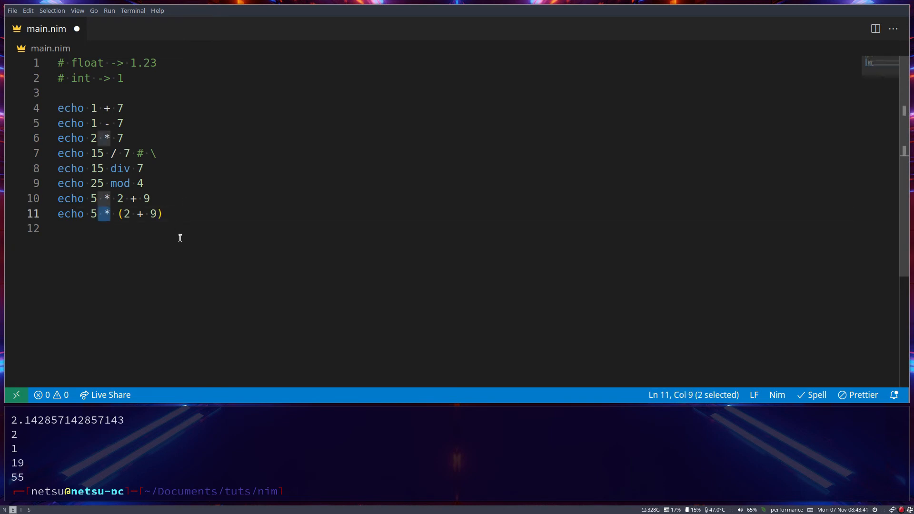
mouse_move(199, 273)
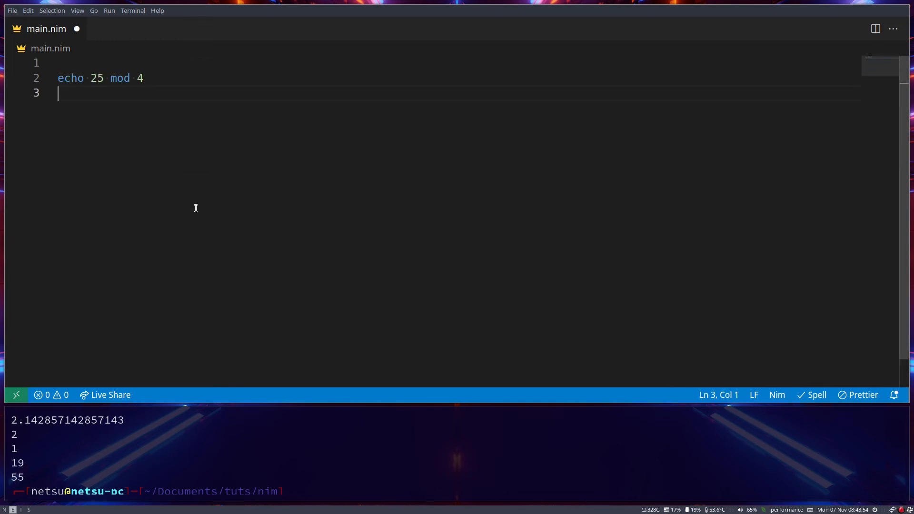
Step: Write comments # 25 / 4, # 6.25 and # 6 res 1 below the mod example
type("#")
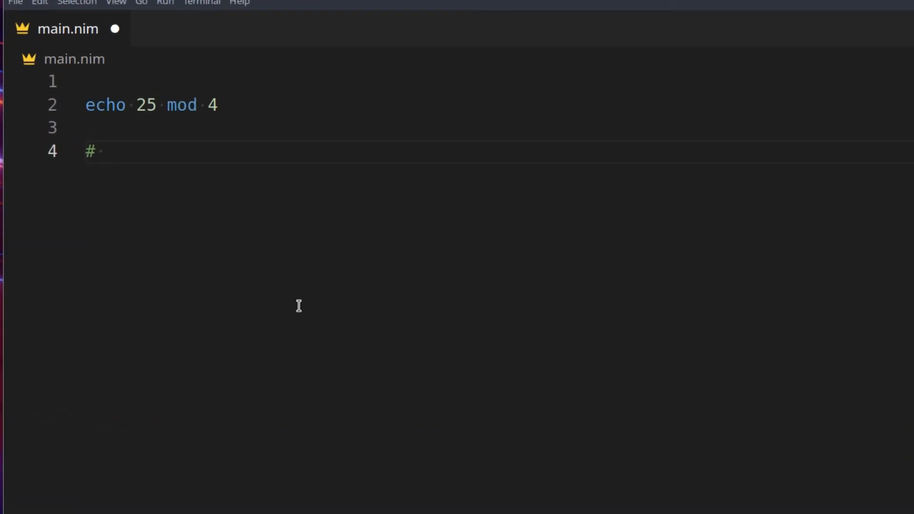
type("25")
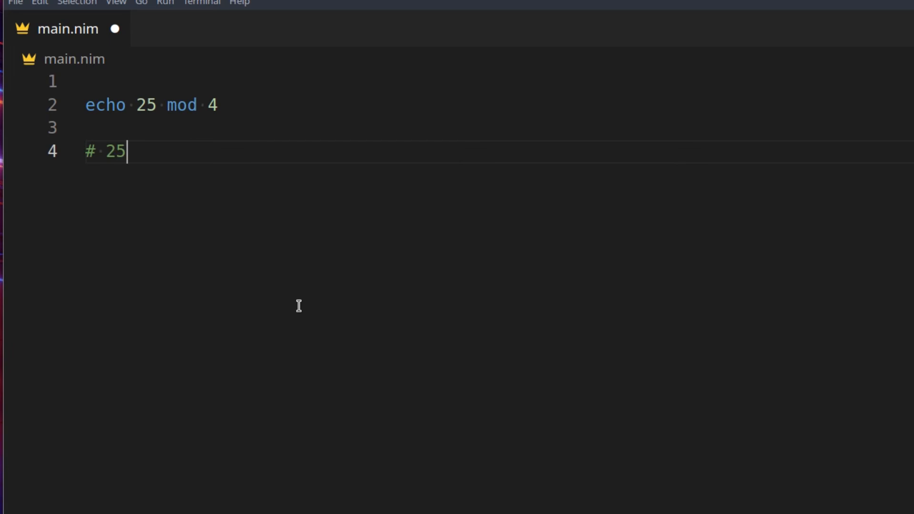
type("/ 4")
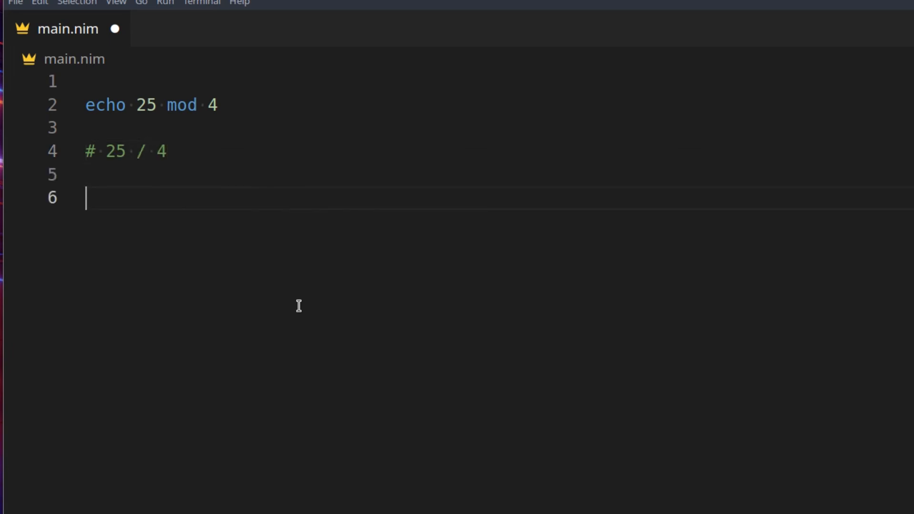
key("Backspace")
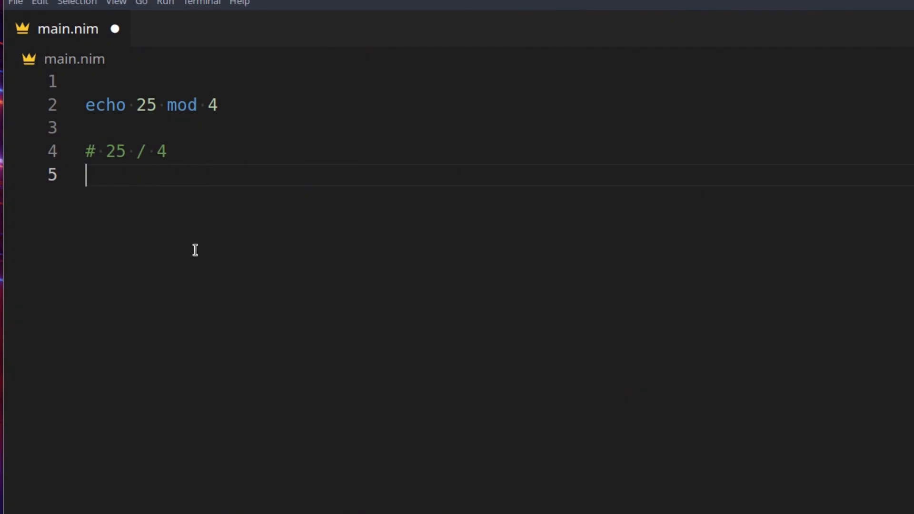
type("6.")
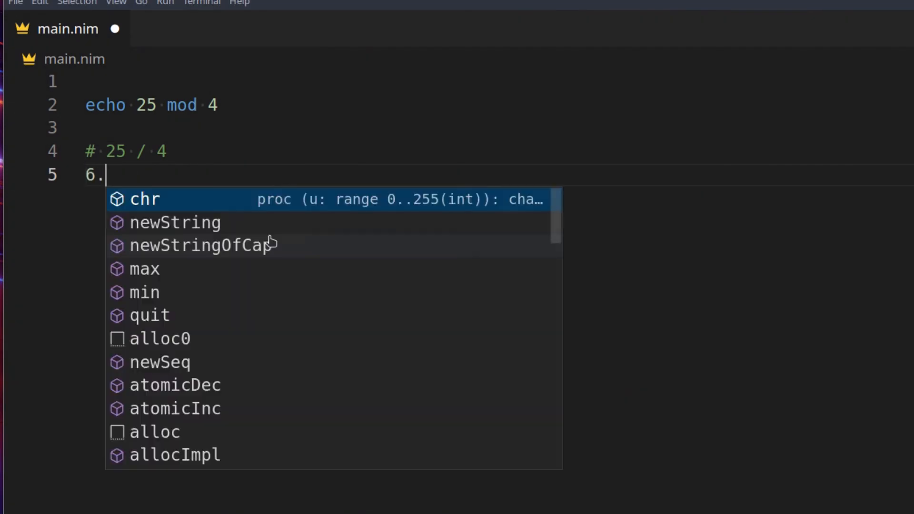
type("25")
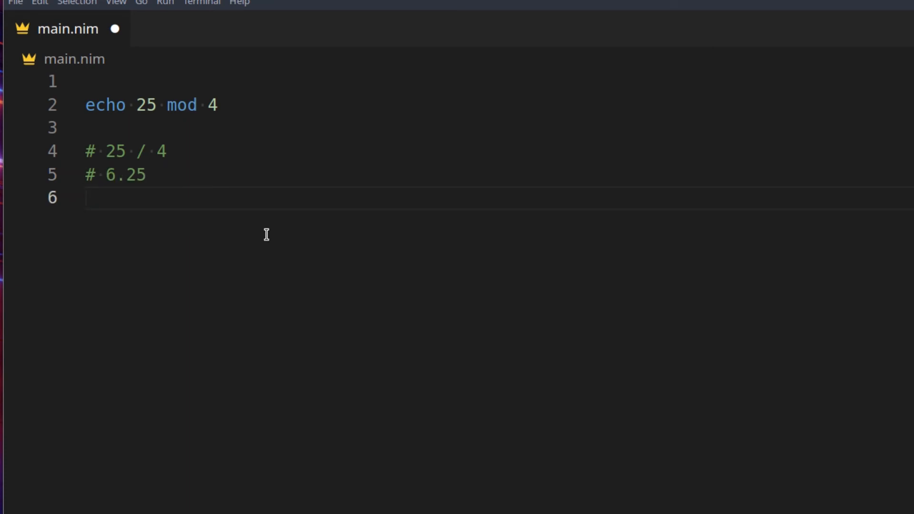
type("#")
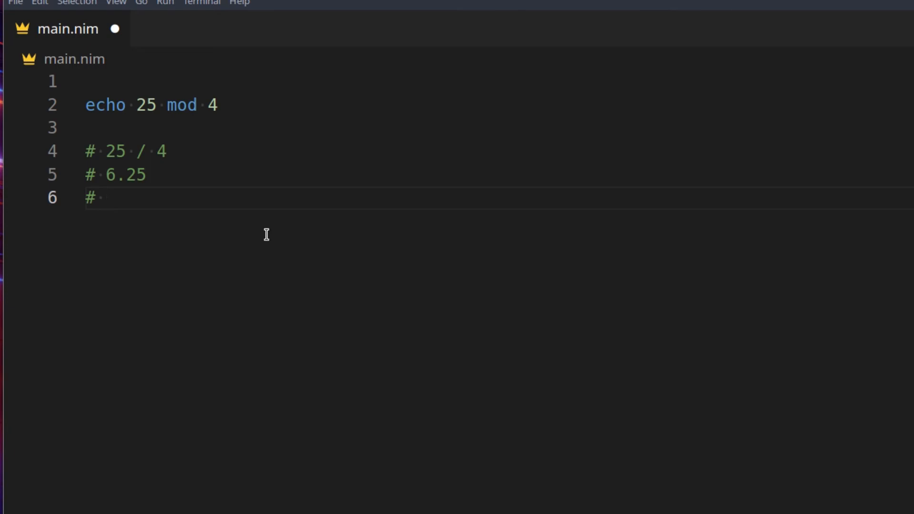
type("6 res 1")
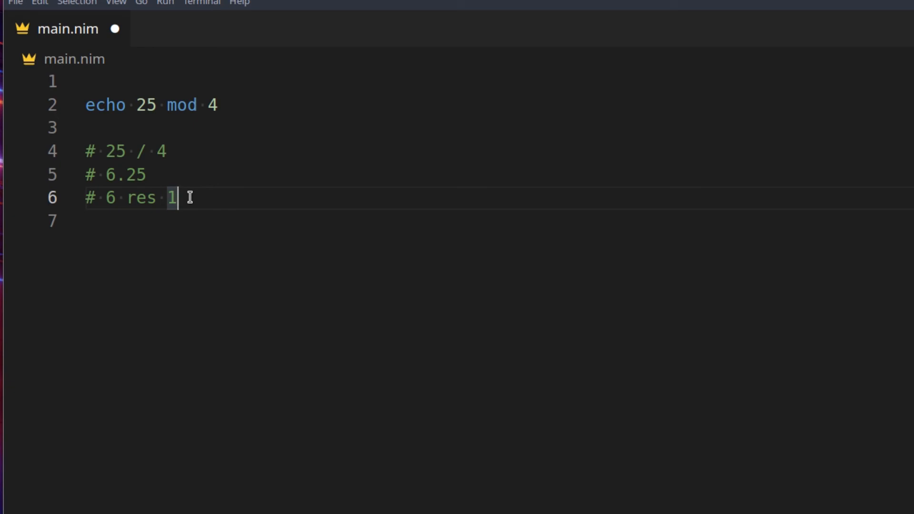
mouse_move(173, 104)
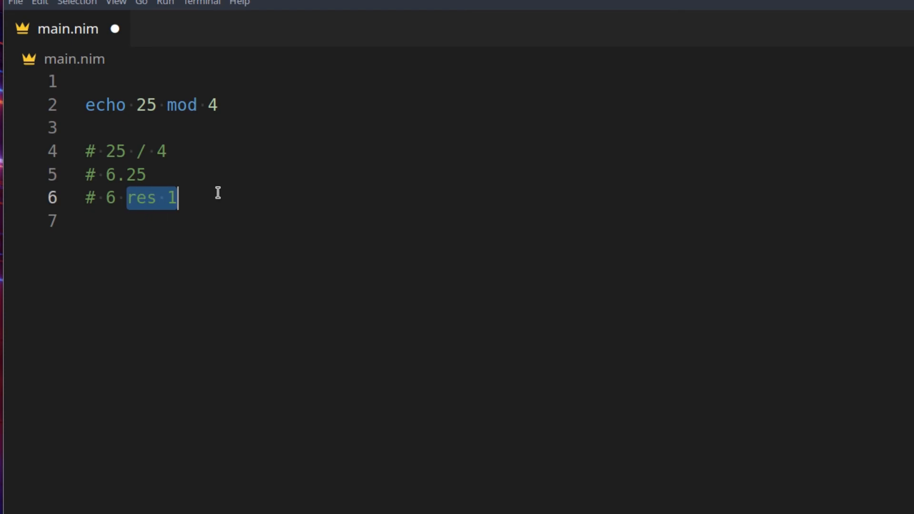
mouse_move(178, 141)
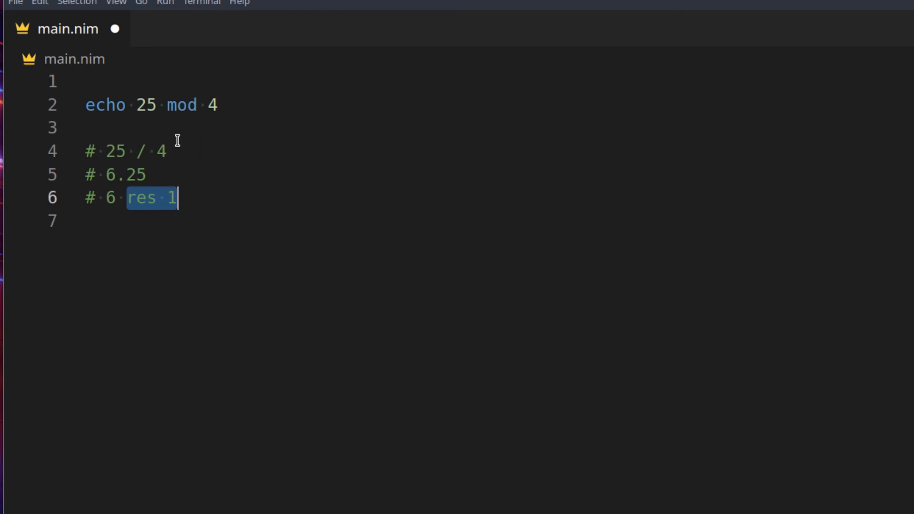
Step: Rework the mod operands, trying 23, 2 and 4 before settling on 5 mod 3
left_click(146, 105)
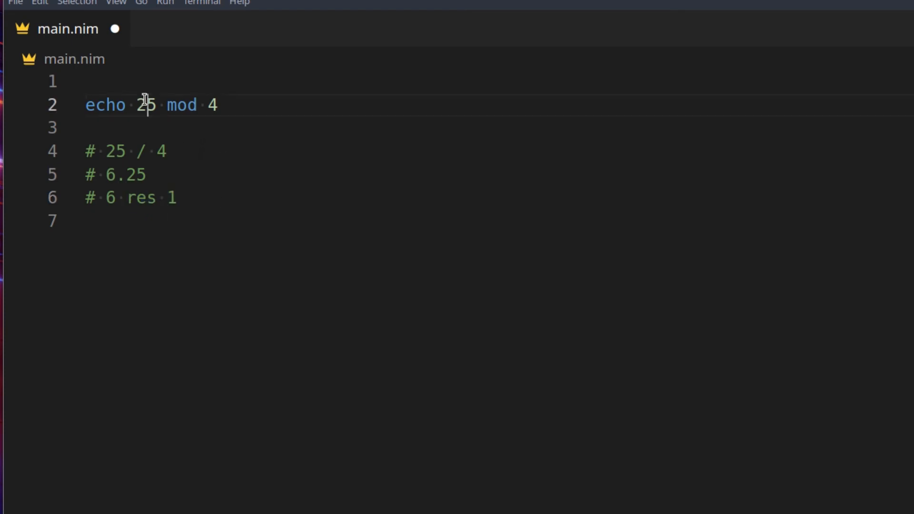
double_click(146, 104)
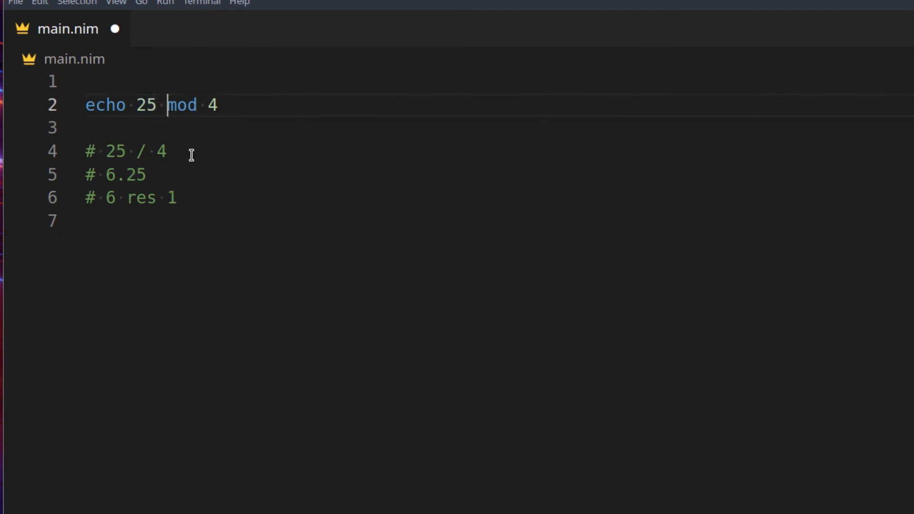
type("2")
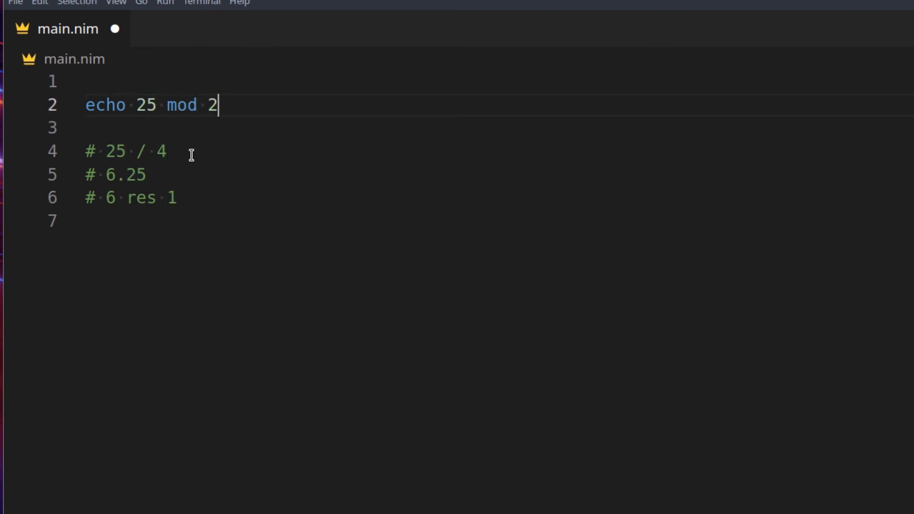
type("3")
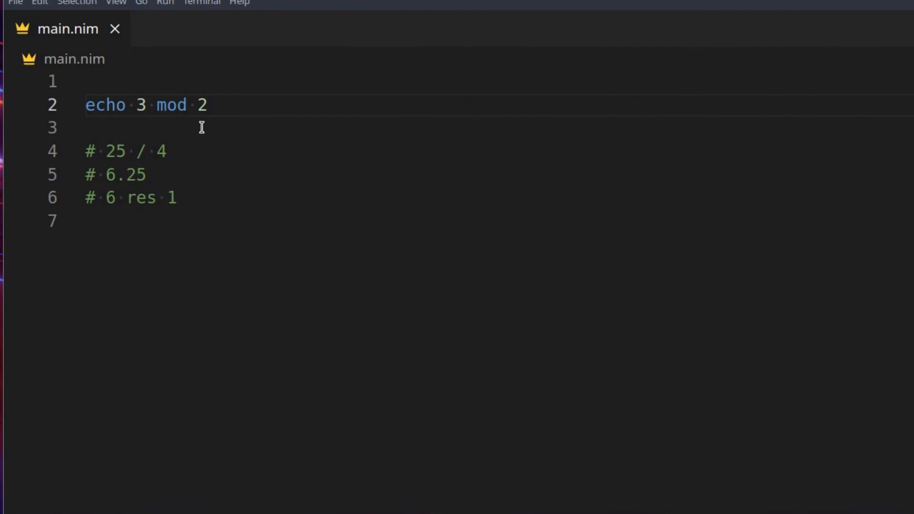
type("2")
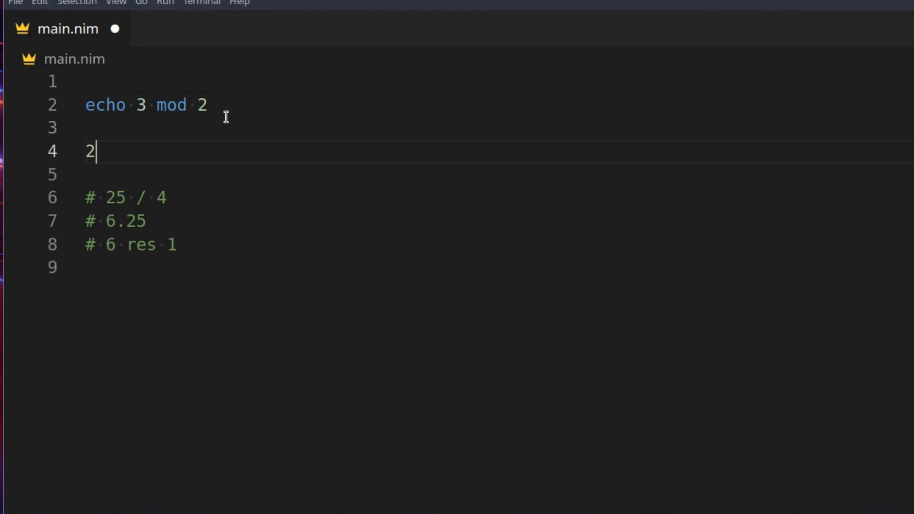
key("Enter")
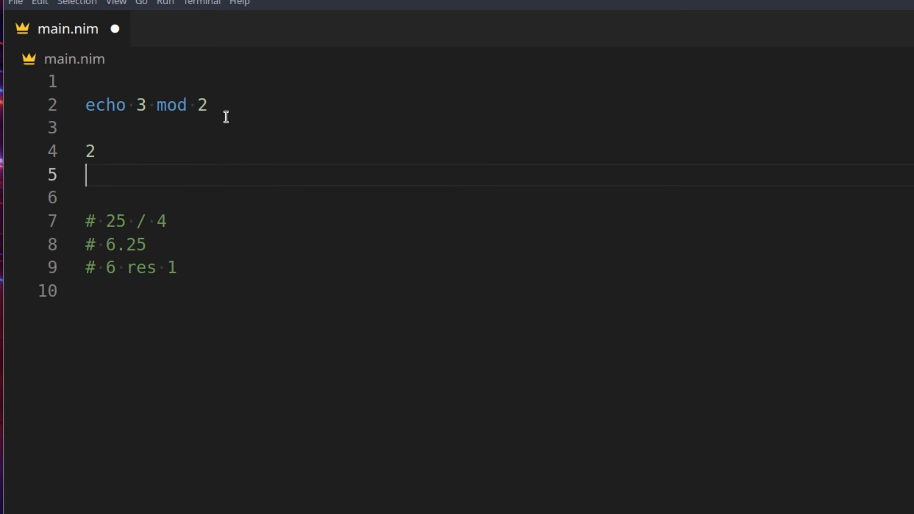
type("4")
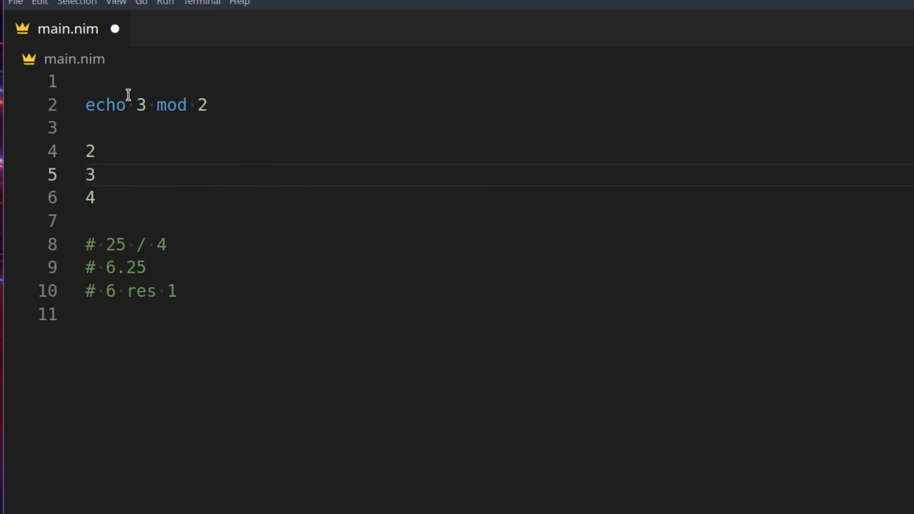
Step: Add a bare scratch line 1 res 1 beneath the mod example
left_click(99, 174)
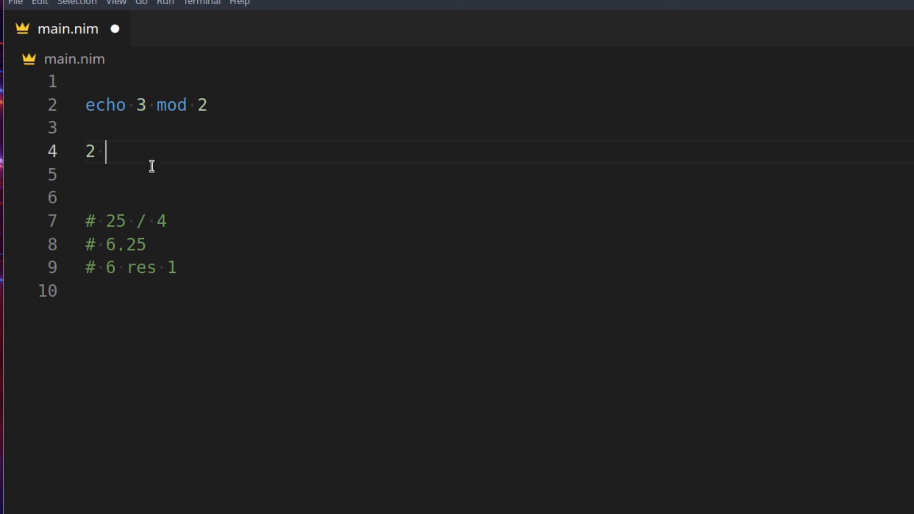
type("res 1")
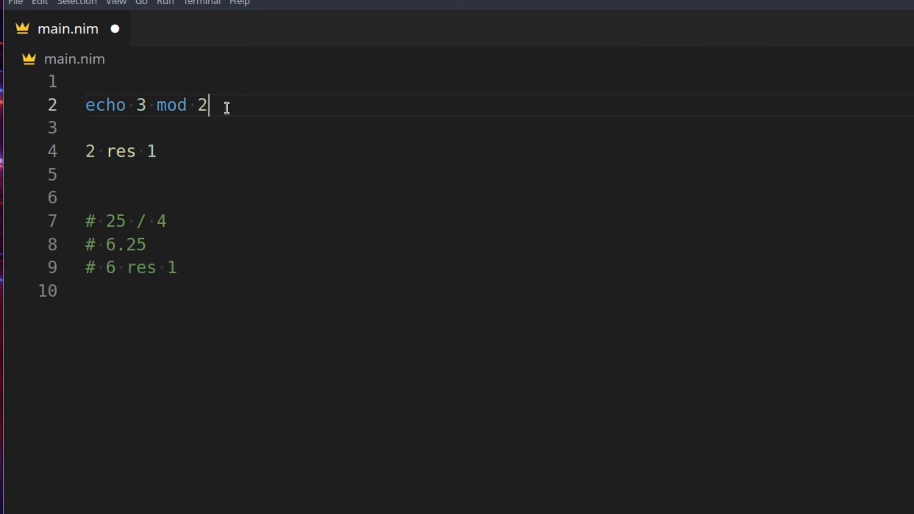
type("3")
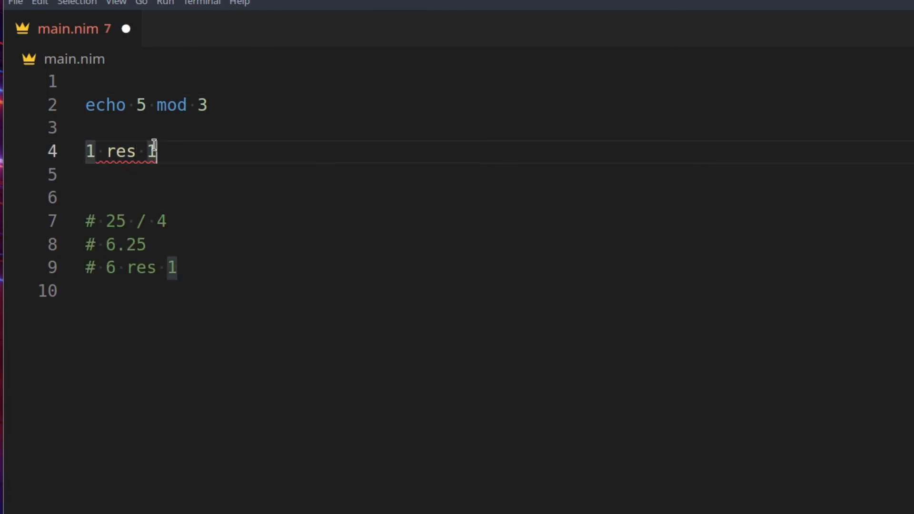
type("2")
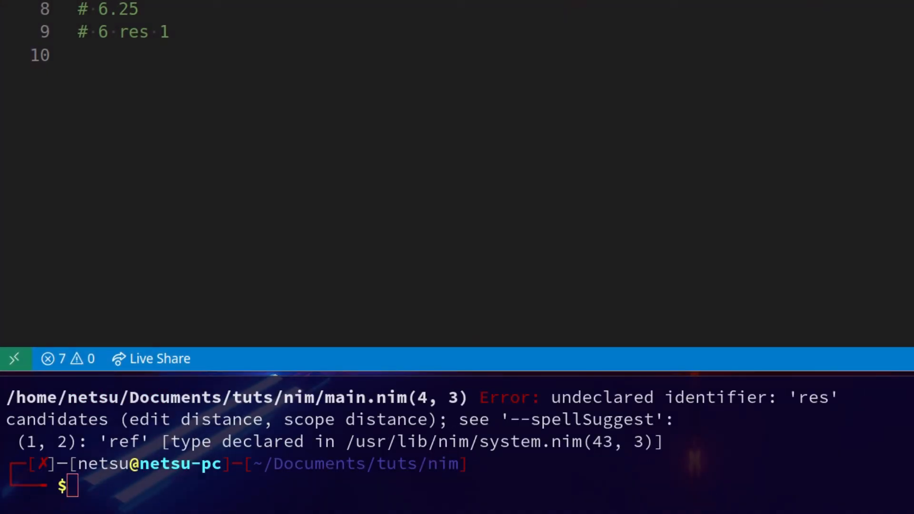
Step: Run nim r main.nim and hit the undeclared identifier 'res' error
type("nim r main.nim")
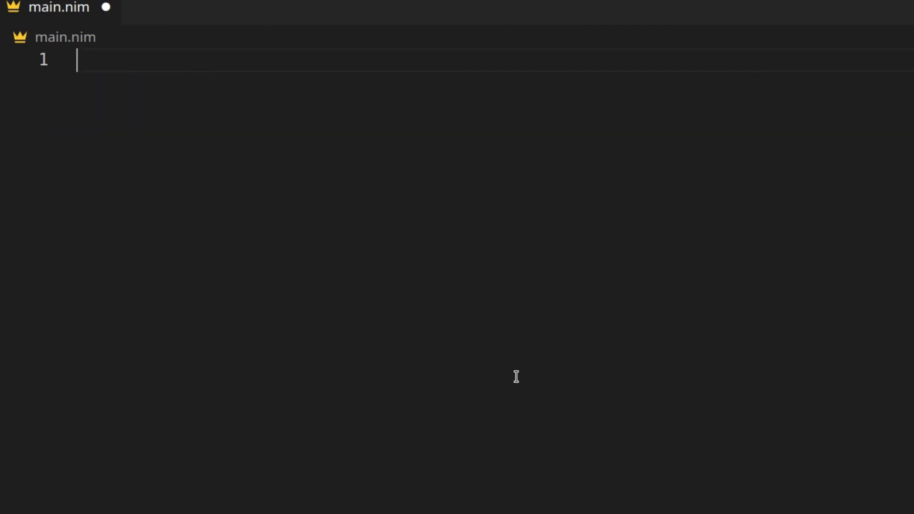
Step: Write a var block declaring x: int = 5, y: float = 10.5 and z: string = "15"
type("var")
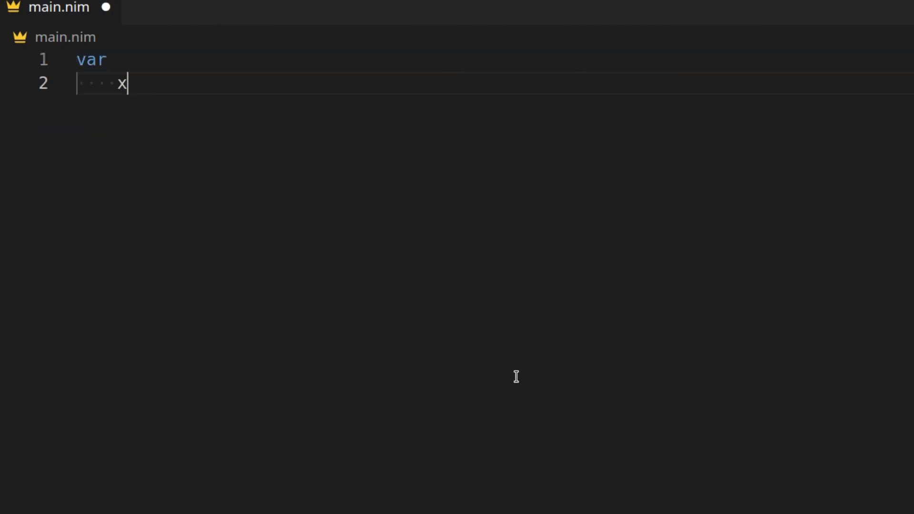
type(": int =")
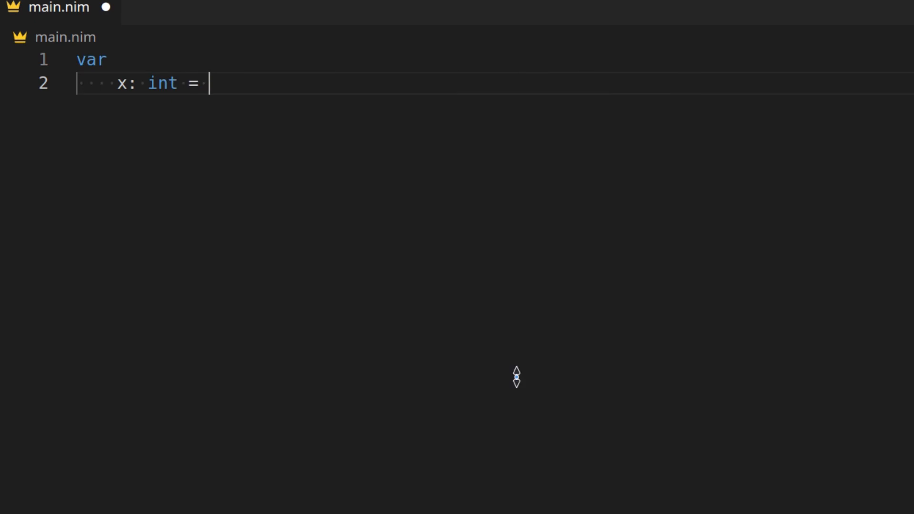
type("5")
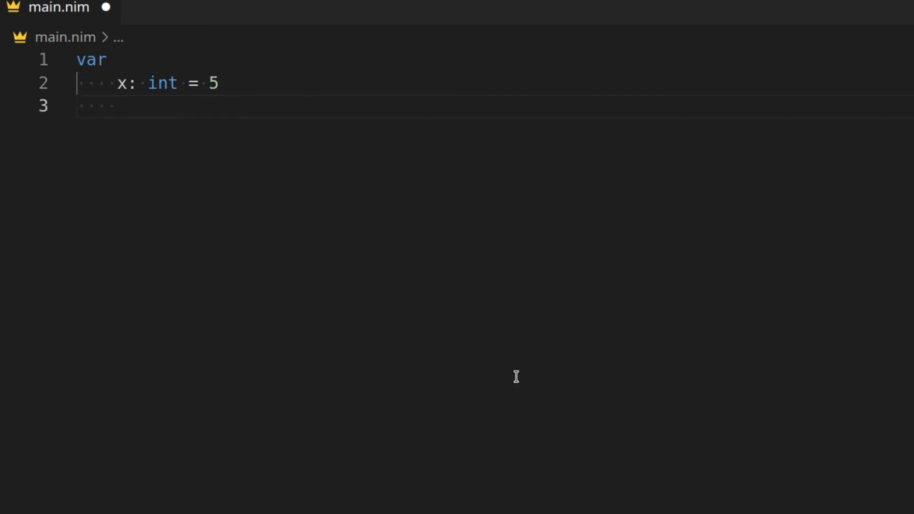
type("y:fllo")
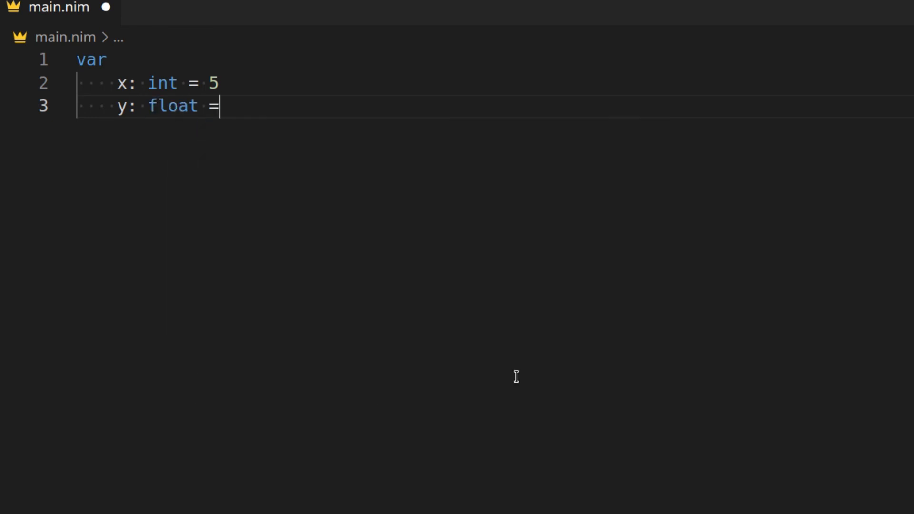
type("10.5")
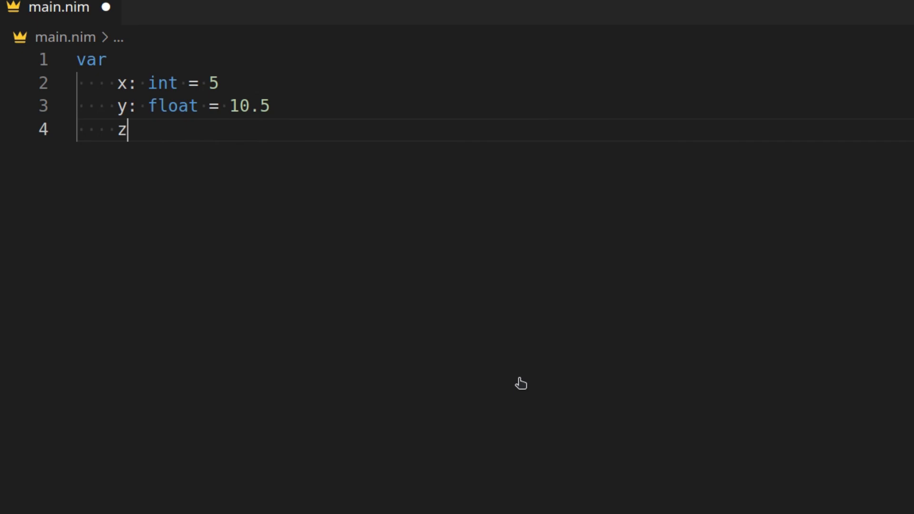
type(":string =")
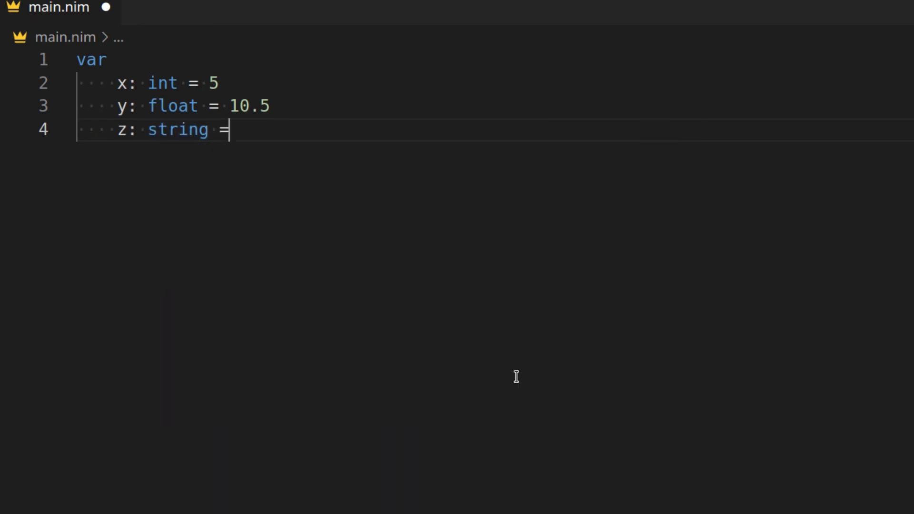
type("\"15\"")
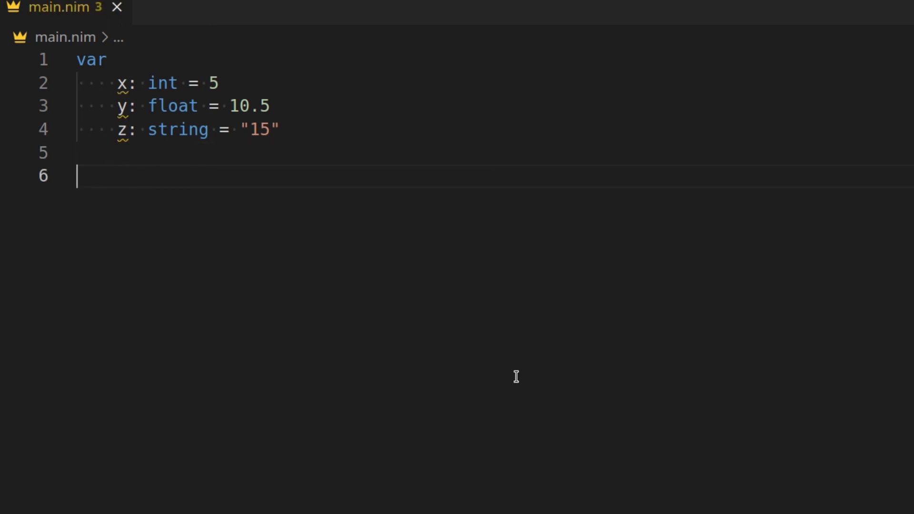
type("ex")
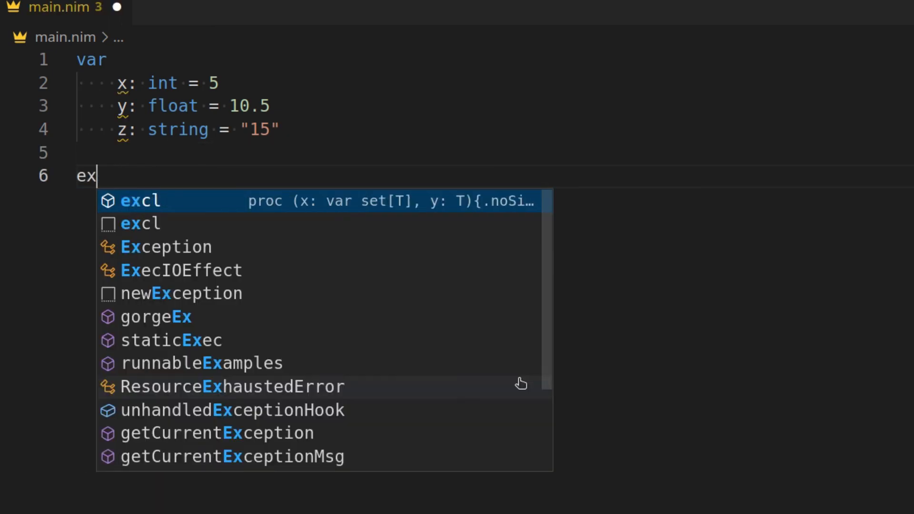
Step: Add echo x.type(), echo type(y) and echo type z below the var block
type("cho")
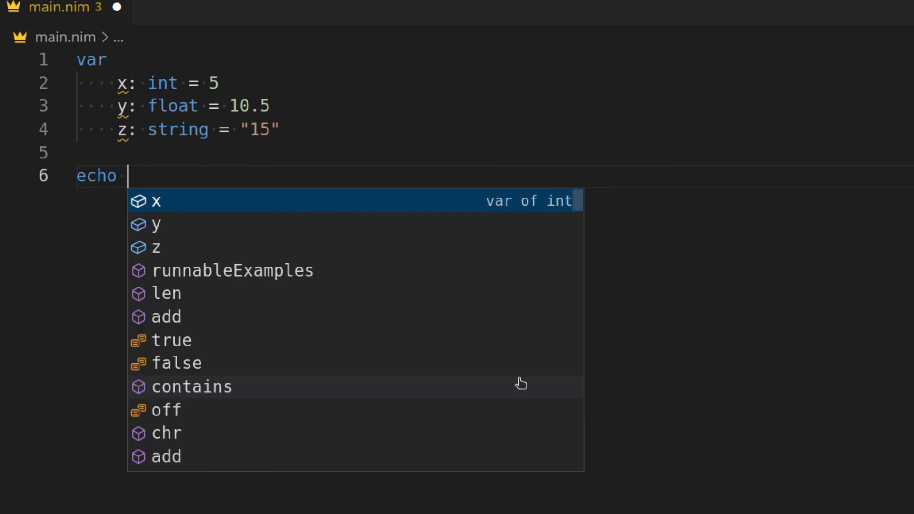
type("x.type(")
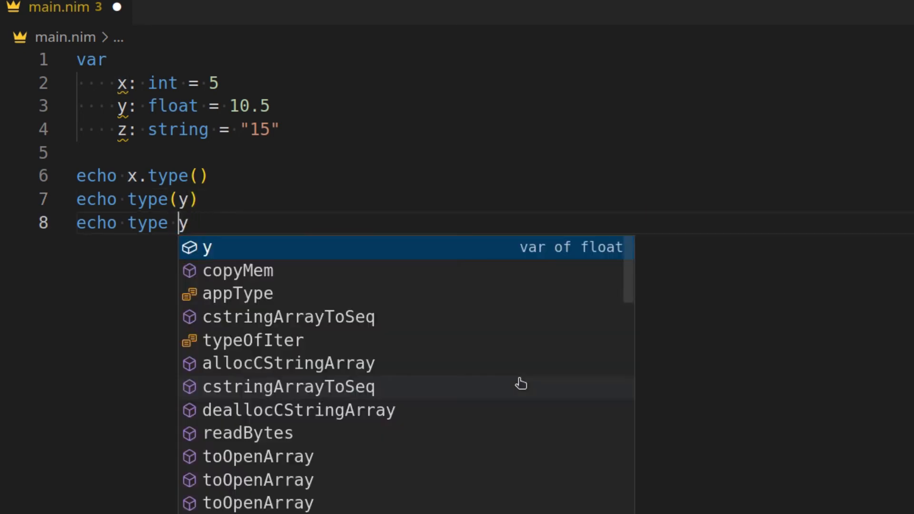
type("z")
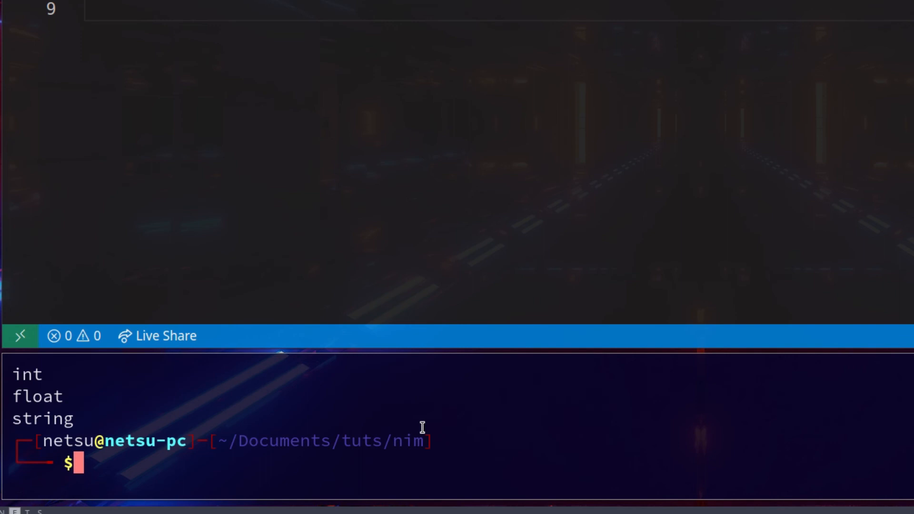
mouse_move(49, 421)
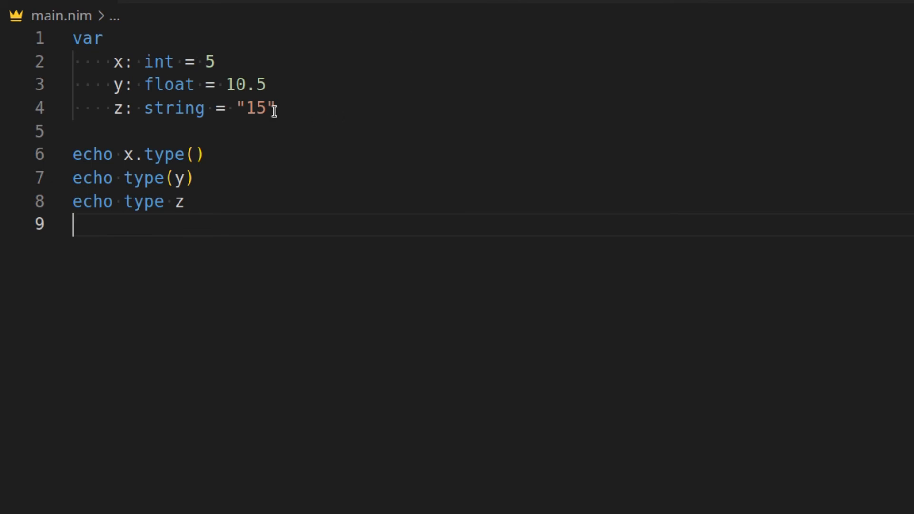
Step: Echo float(x) and float(x).type(), run it, then trim back to echo x.type()
type("echo float(x")
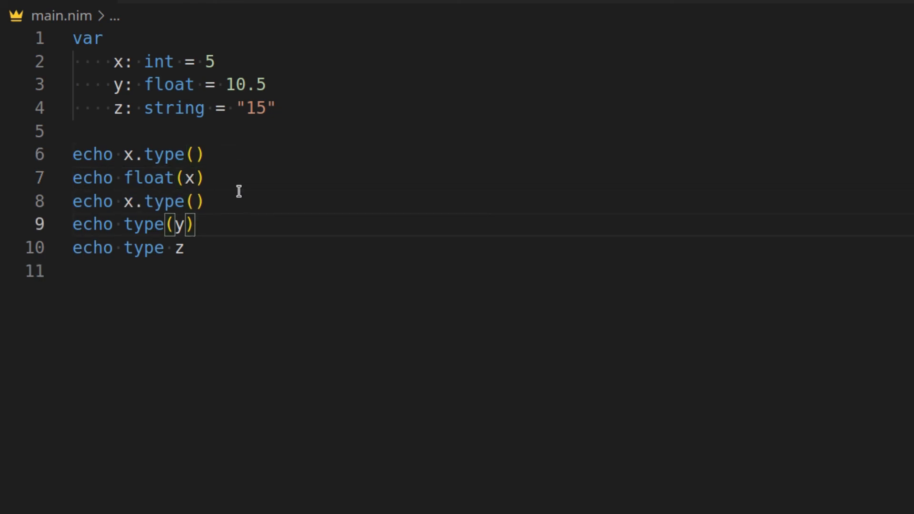
mouse_move(235, 194)
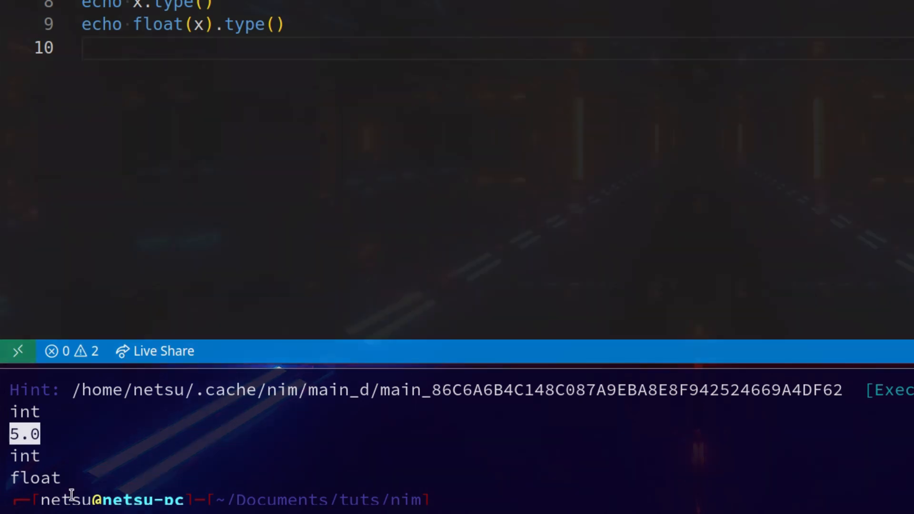
left_click_drag(134, 24, 219, 23)
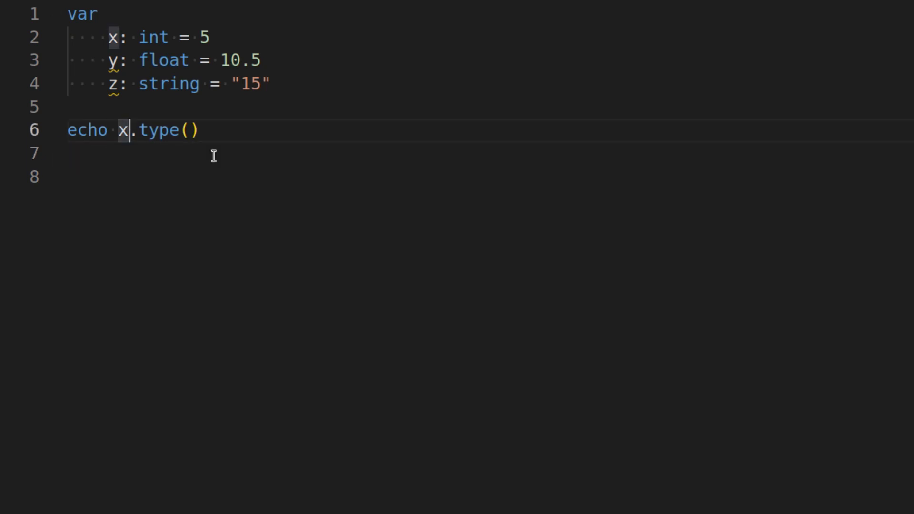
Step: Try x.toFloat() and y.toInt() on line 6, ending with two echo $y lines
type("toFloat")
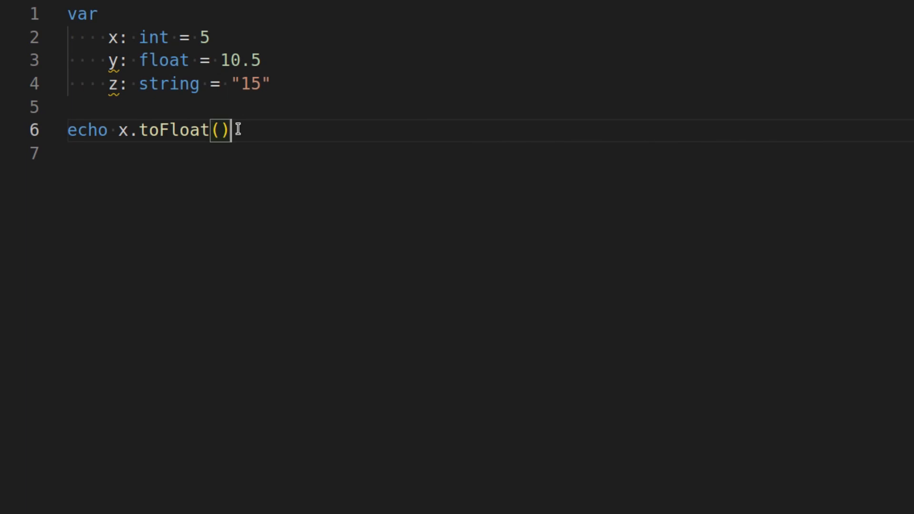
left_click_drag(132, 130, 230, 130)
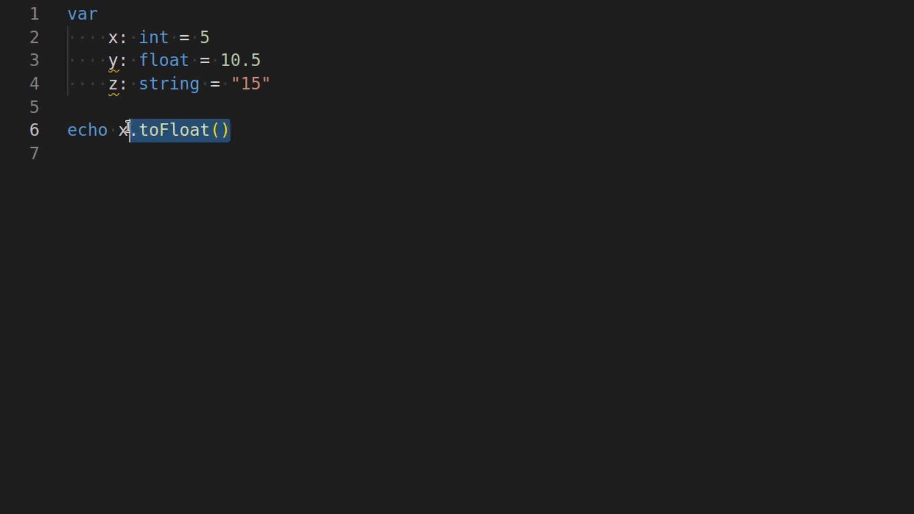
type("int*t")
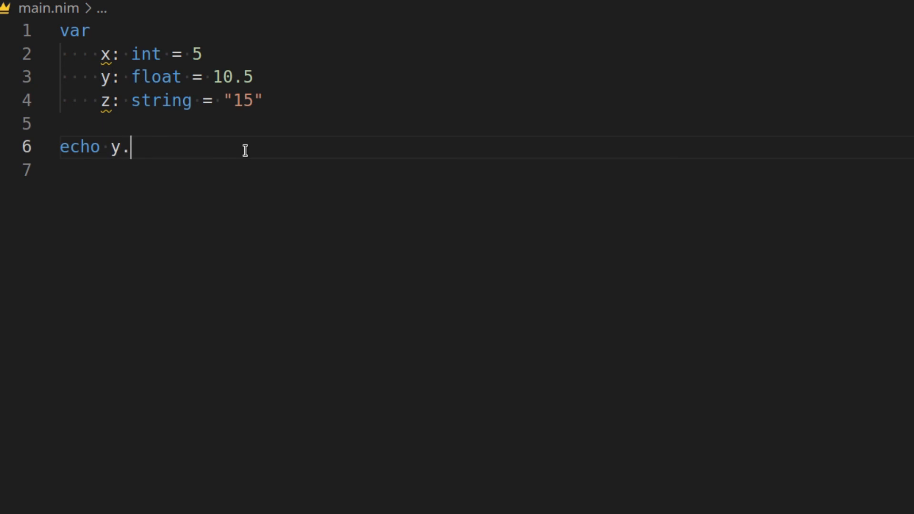
type("toInt")
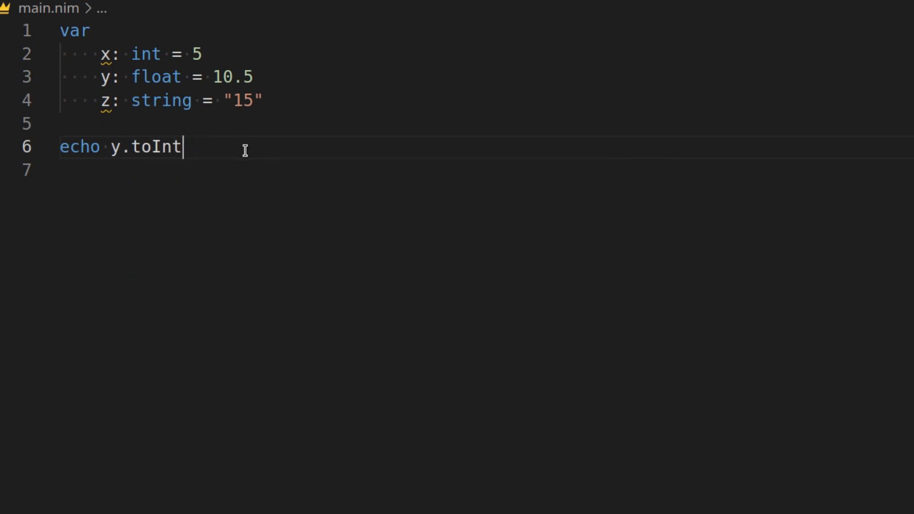
type("()")
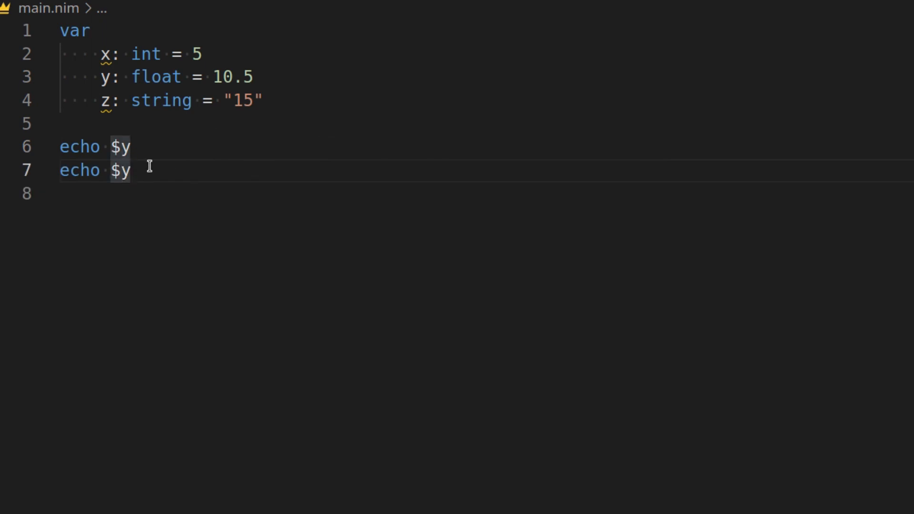
Step: Echo $x and type($x), run to get 10.5, 5 and string, and highlight $x
type("x")
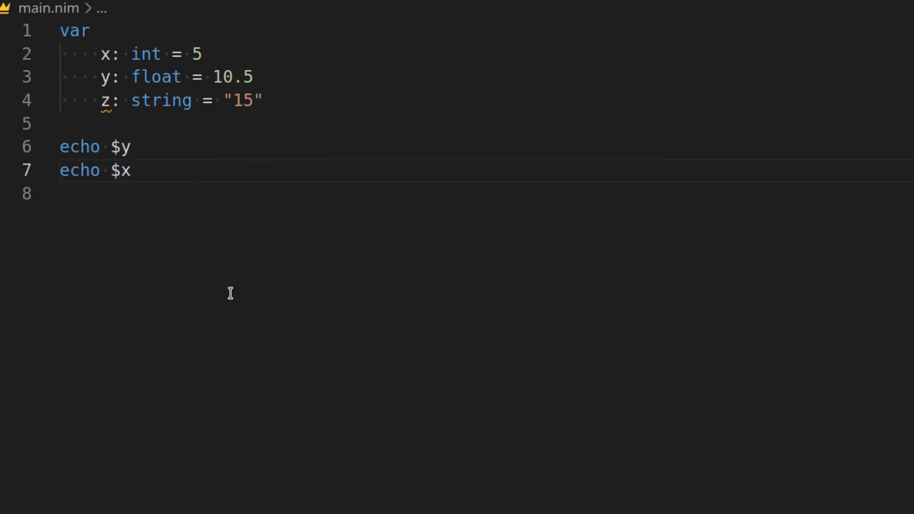
type("echo type(")
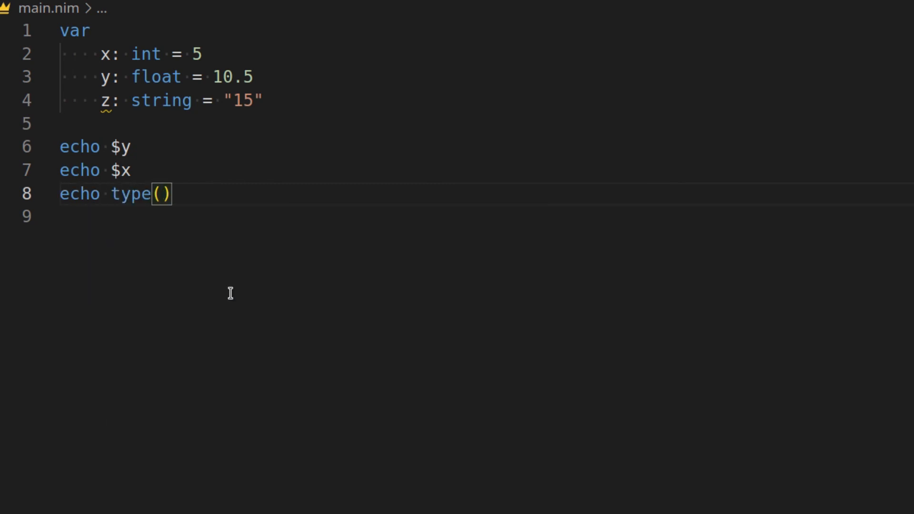
type("$x")
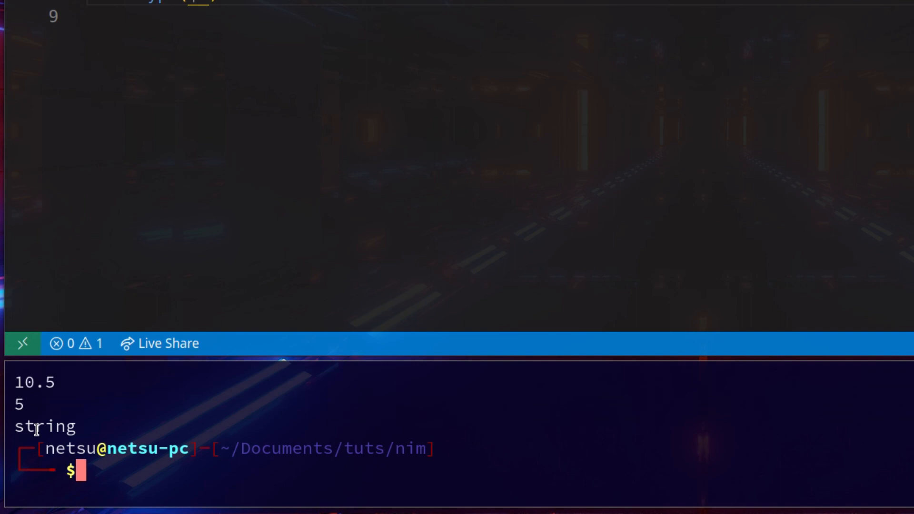
double_click(40, 426)
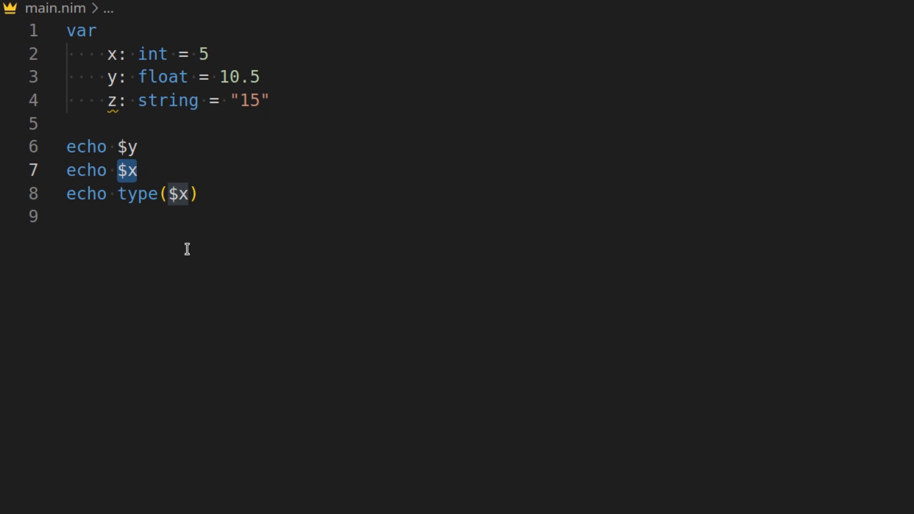
Step: Replace the echo lines with echo "i am " & $y and drop the x and y declarations
type("\"i a")
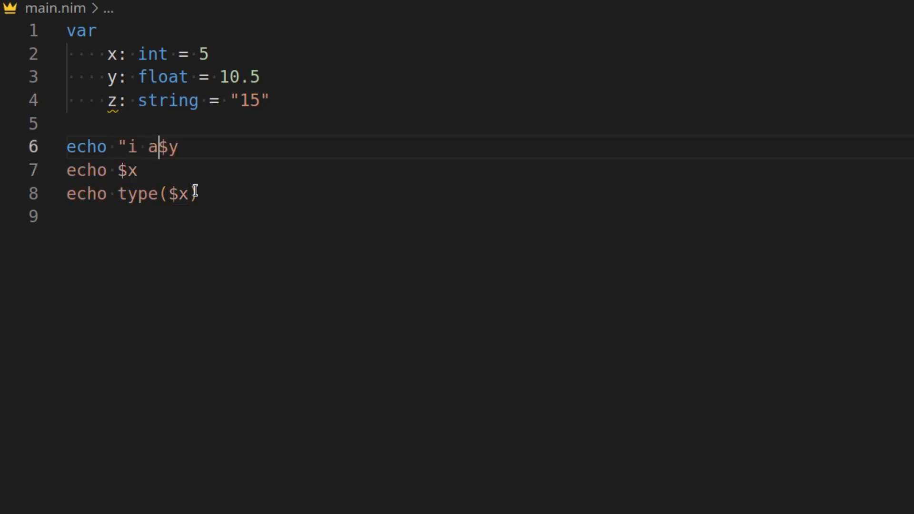
type("m \" &")
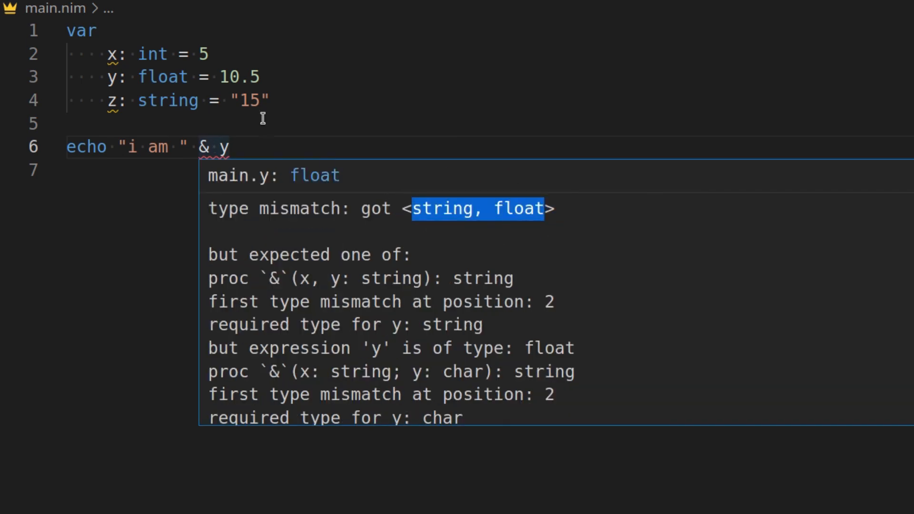
mouse_move(323, 253)
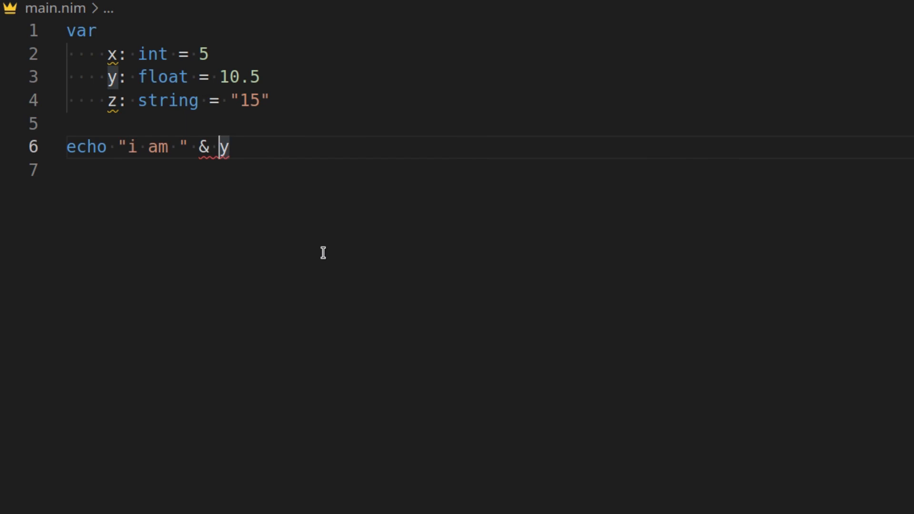
type("$")
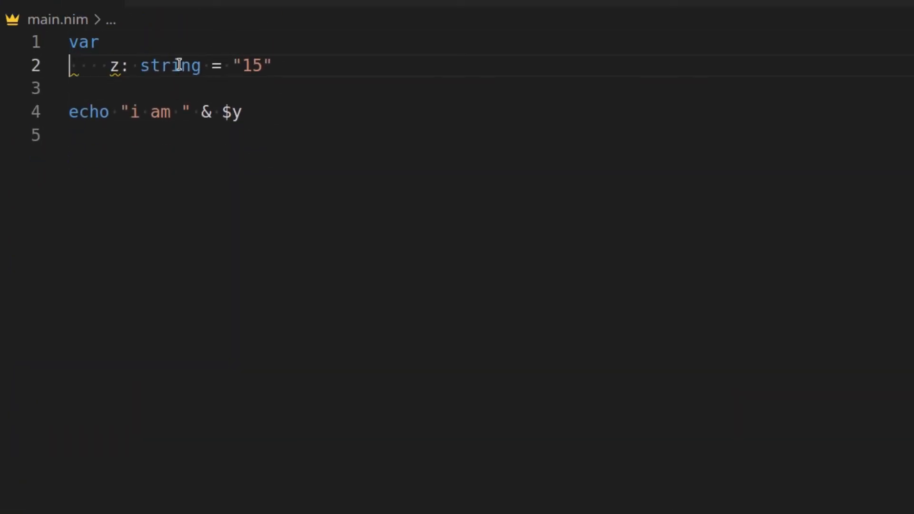
type("imp")
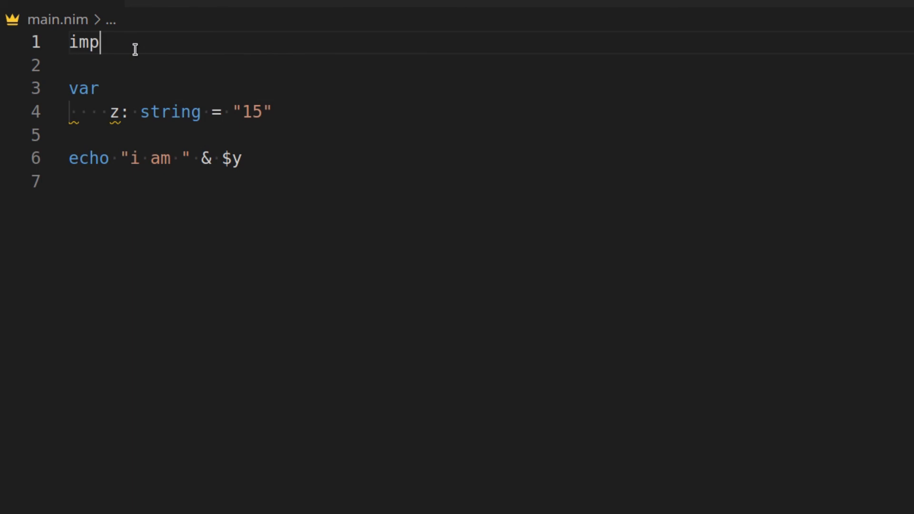
Step: Import strutils and echo z.parseInt() and z.parseFloat(), printing 15 and 15.0
type("ort strutils")
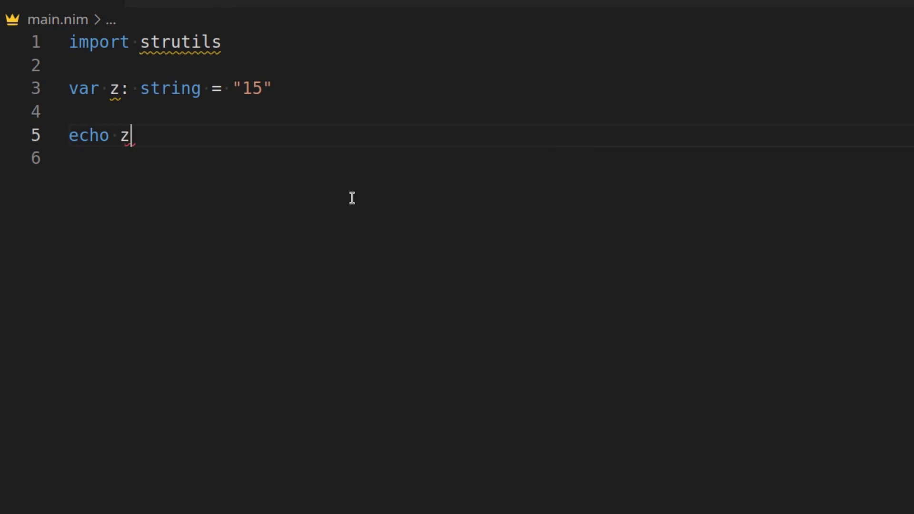
type(".parseInt*")
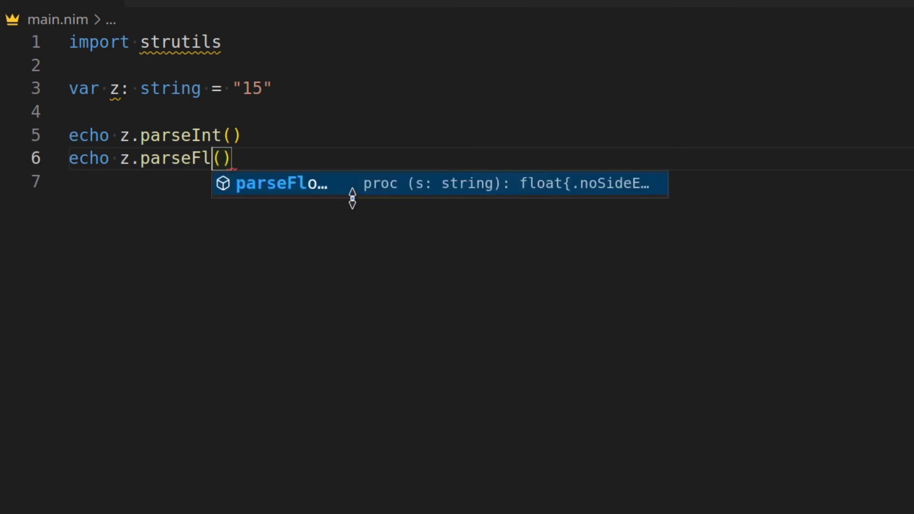
key("Tab")
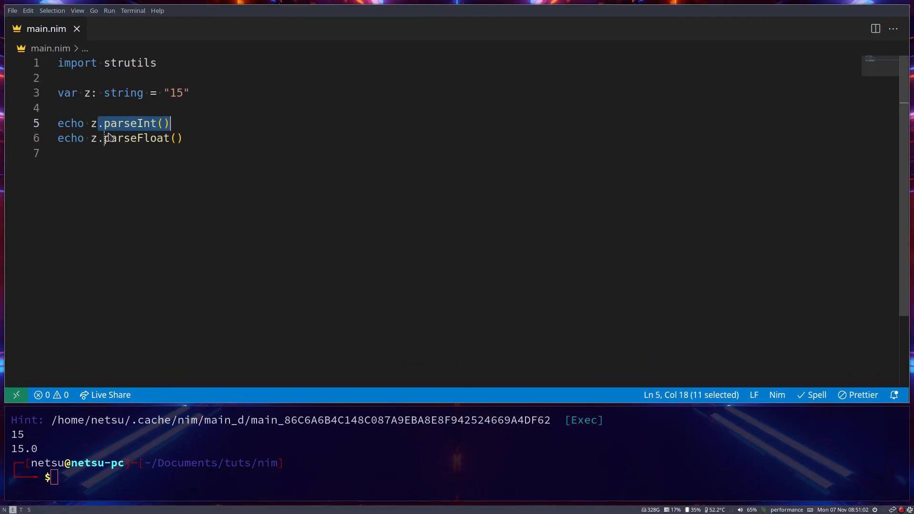
Step: Wrap both parse calls with type so the lines print the parsed result's type
left_click(134, 123)
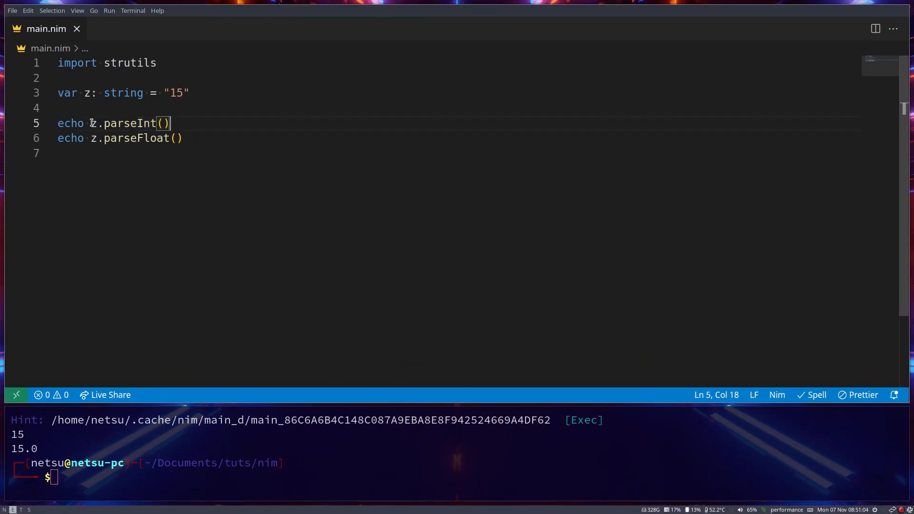
type("tyopez")
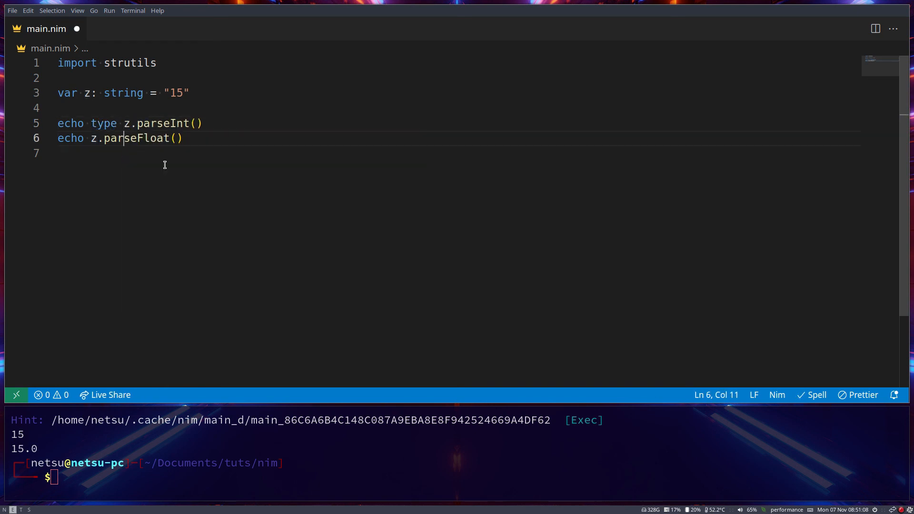
type("type")
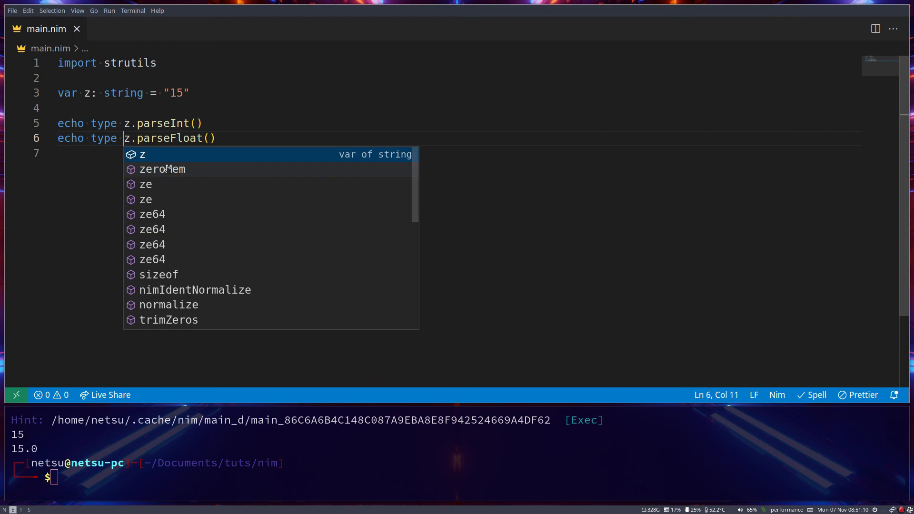